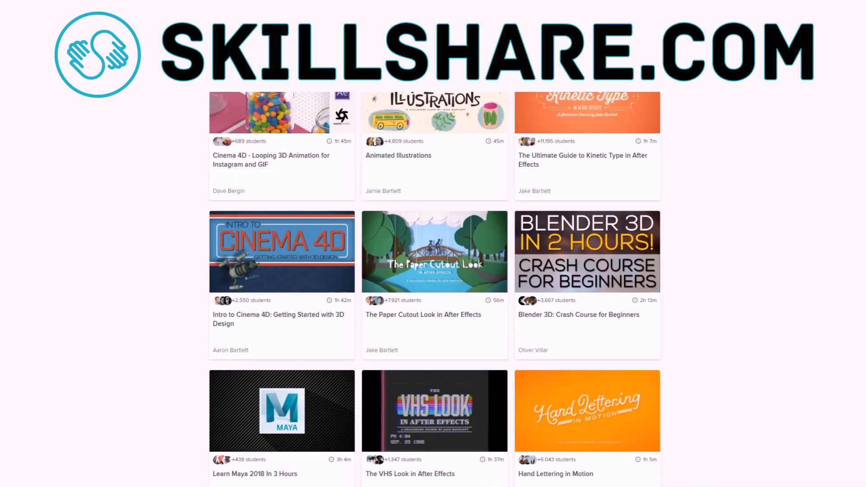
Scroll through the Skillshare courses and the Duik Bassel class's 30-video lesson list.
scroll(down, 3)
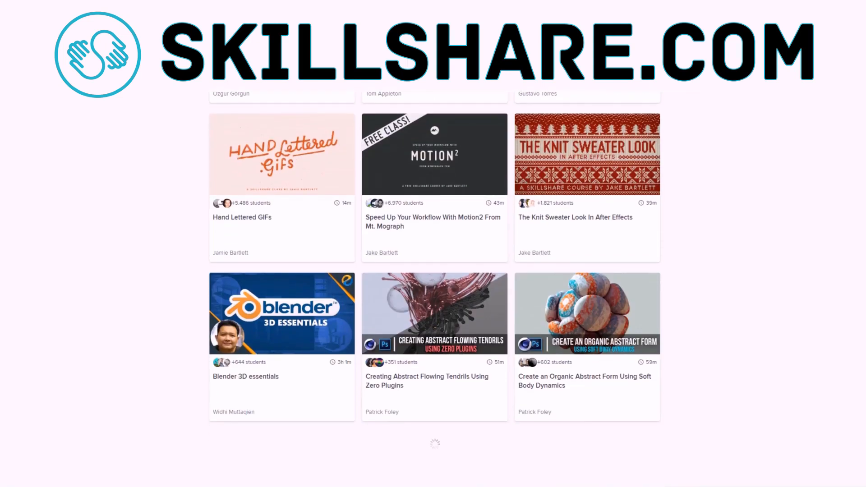
scroll(down, 3)
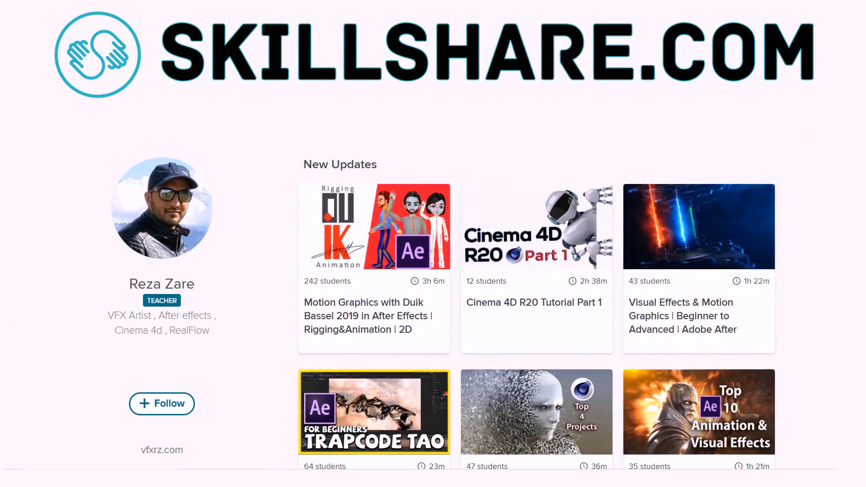
scroll(down, 3)
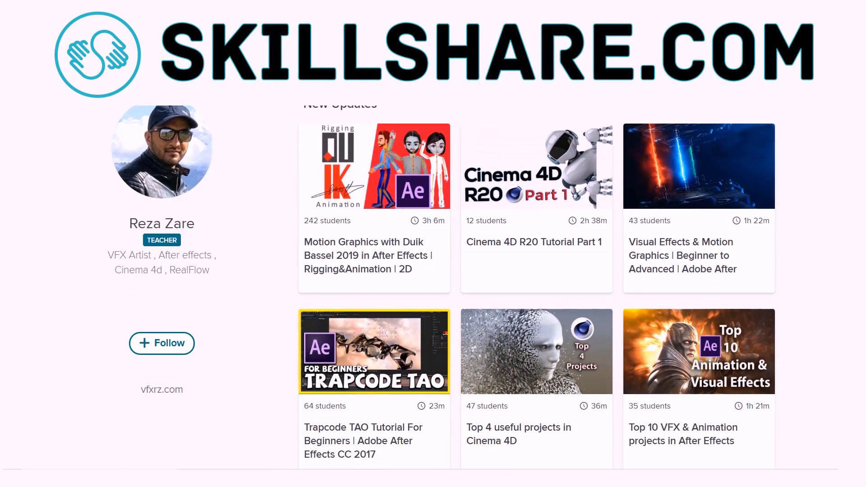
scroll(down, 3)
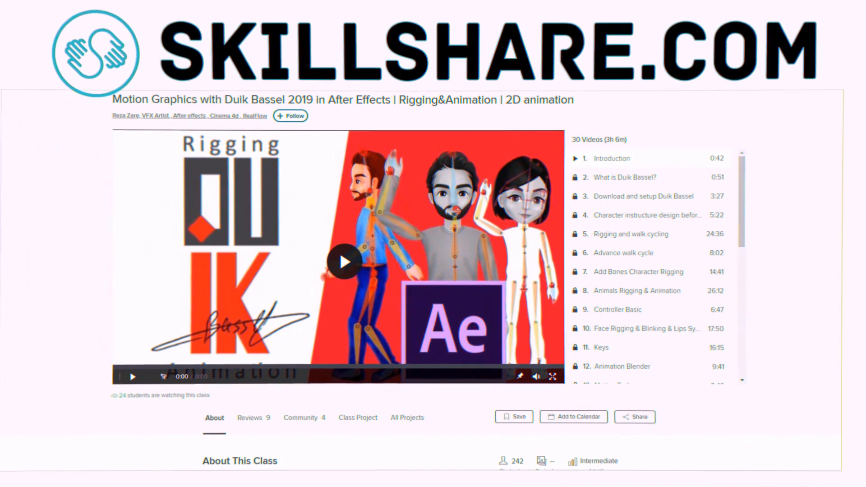
scroll(down, 3)
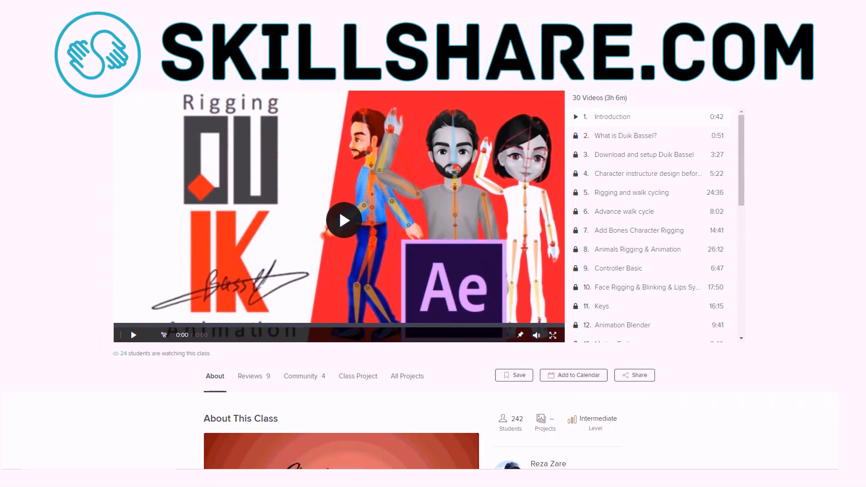
scroll(down, 3)
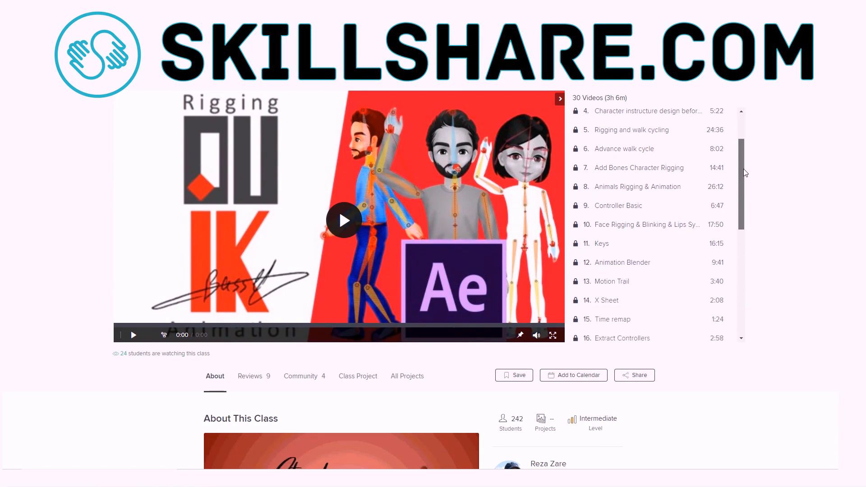
scroll(down, 3)
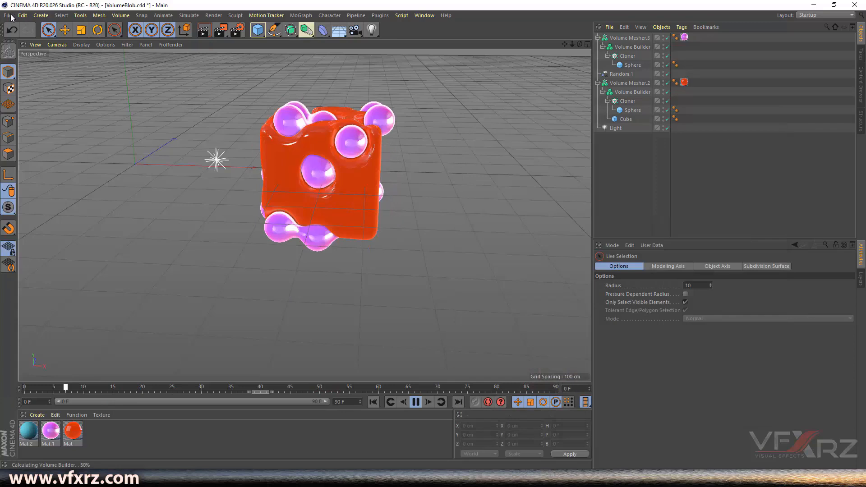
Play and stop the VolumeBlob animation preview, then start a new empty project.
click(416, 401)
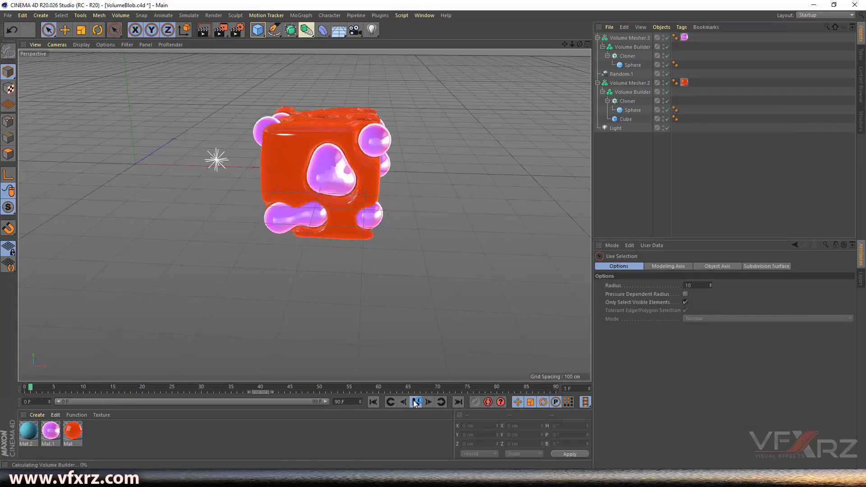
click(7, 15)
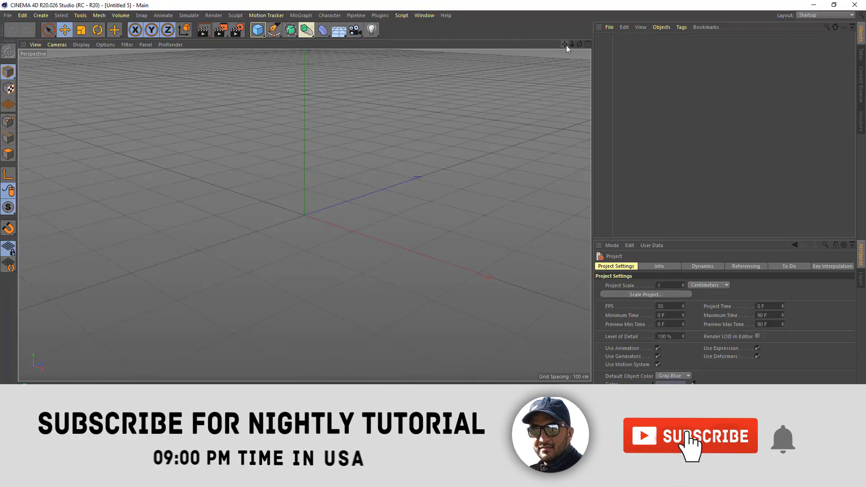
Add a Sphere primitive with a 28 cm radius at the origin.
click(256, 30)
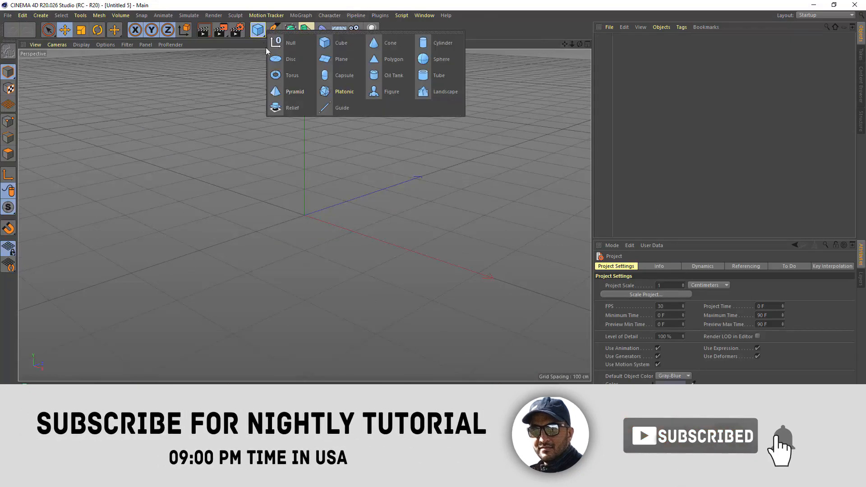
click(441, 59)
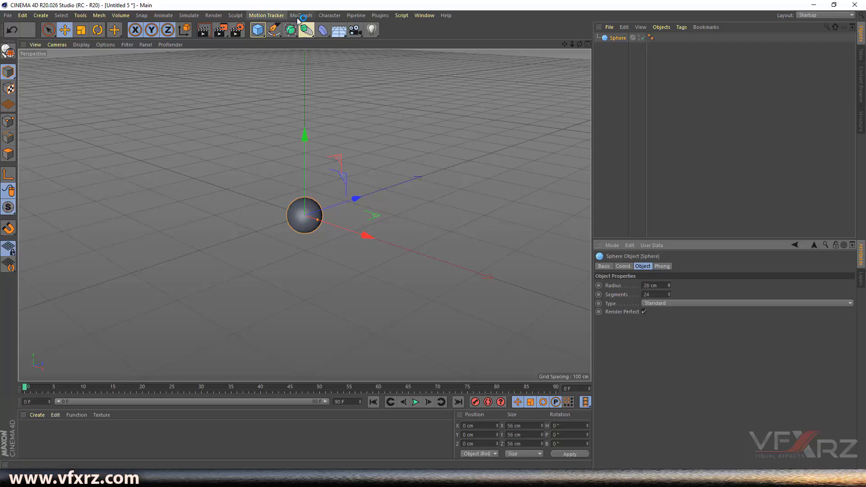
Add a MoGraph Cloner, nest the sphere under it, and show the Cloner's settings.
click(301, 15)
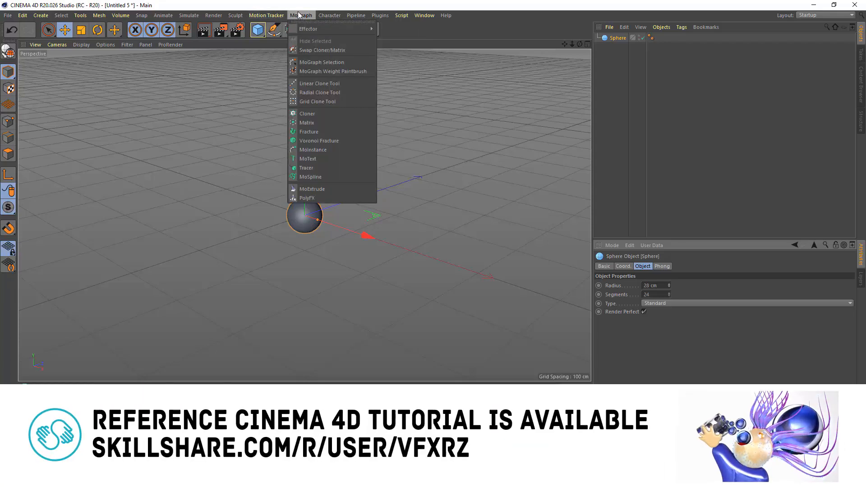
mouse_move(307, 113)
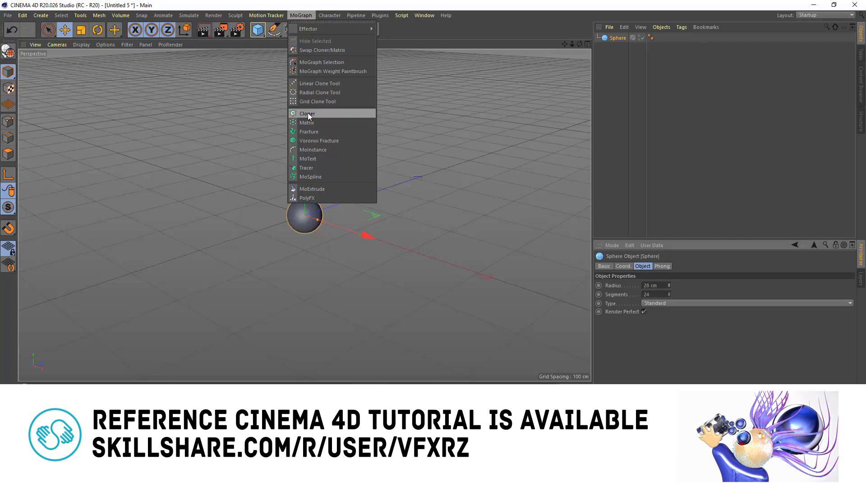
click(307, 113)
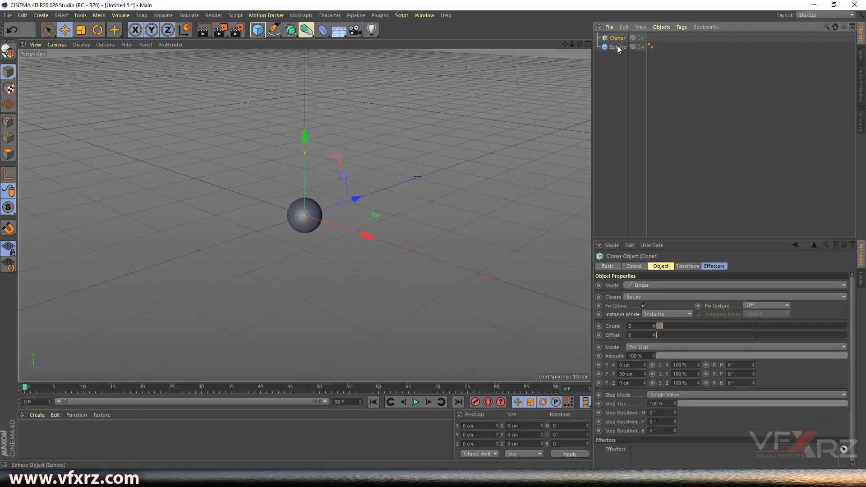
click(623, 47)
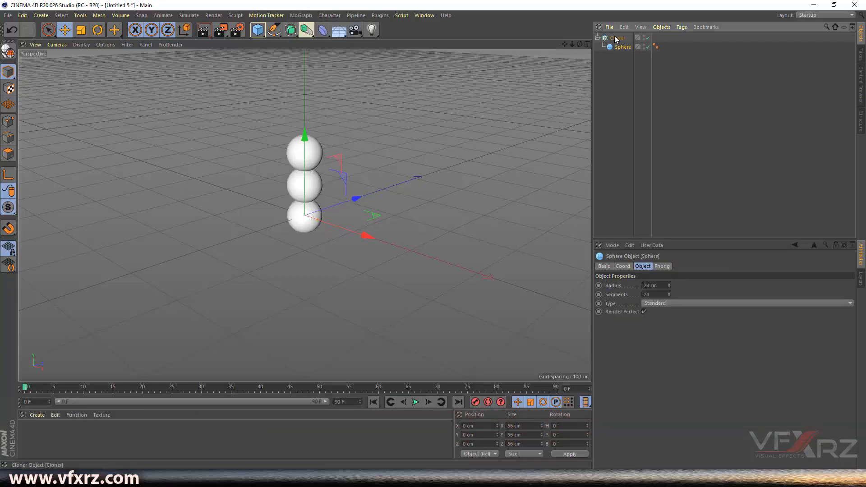
click(618, 37)
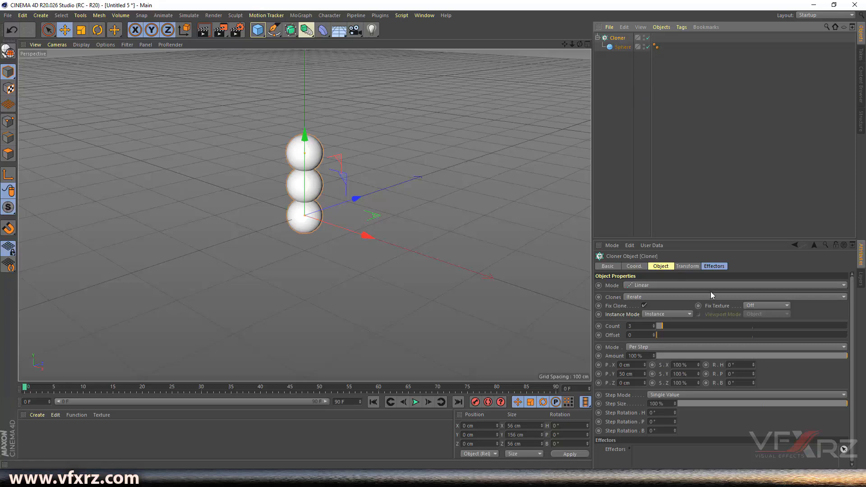
mouse_move(705, 232)
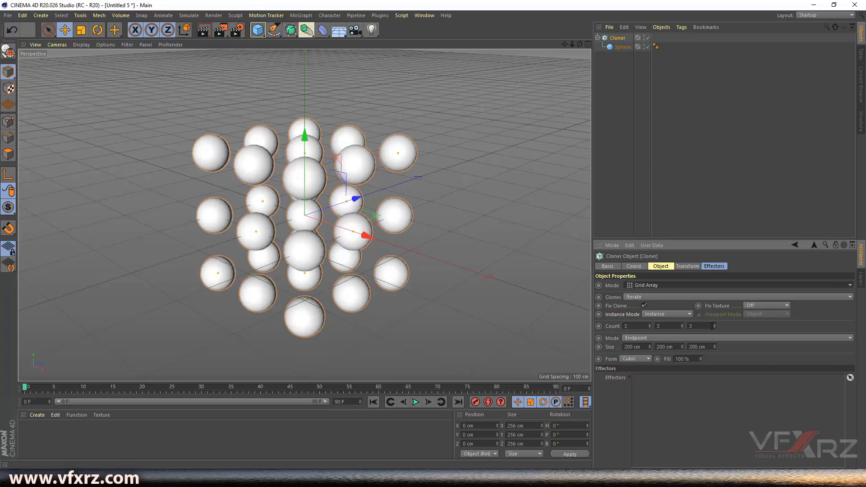
mouse_move(718, 254)
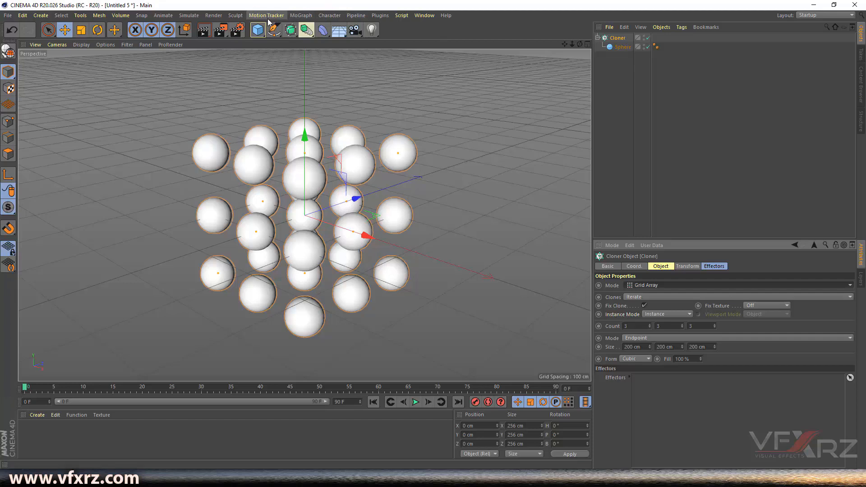
Add a Random effector to the cloner and set its Random Mode to Noise.
click(301, 15)
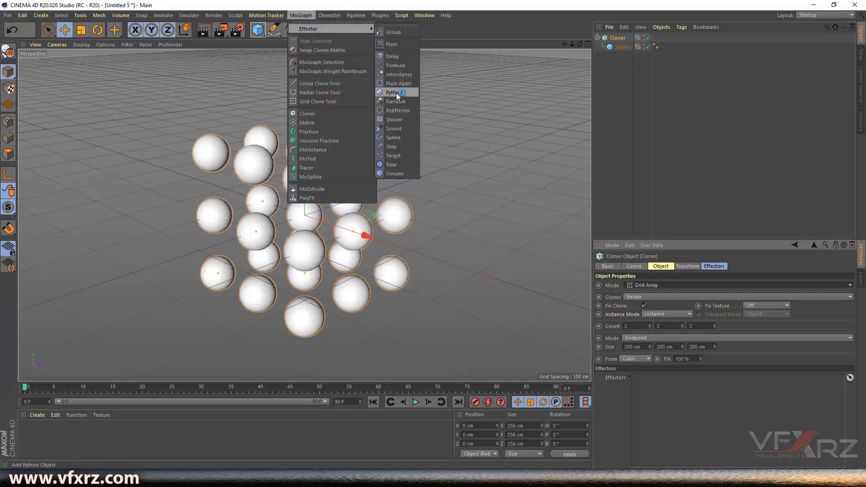
mouse_move(397, 83)
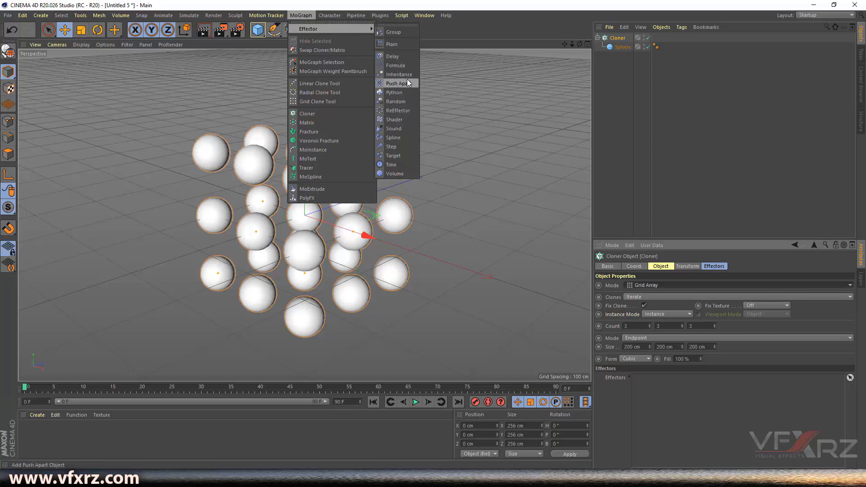
click(395, 101)
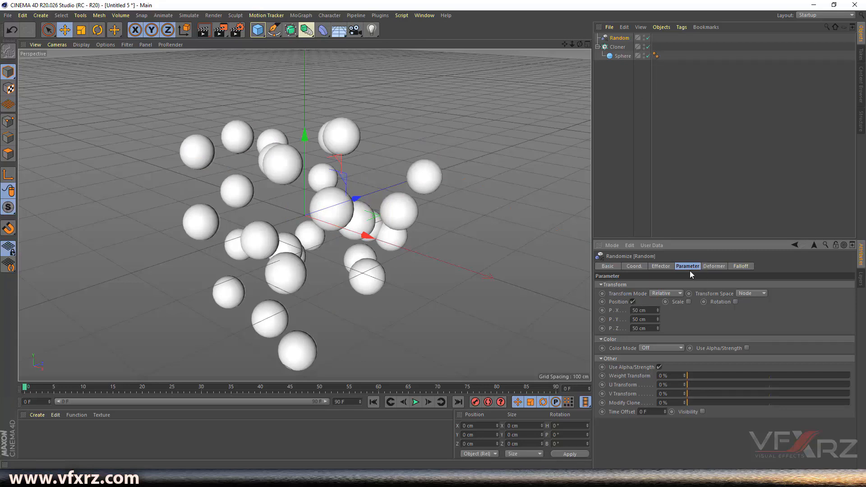
click(660, 265)
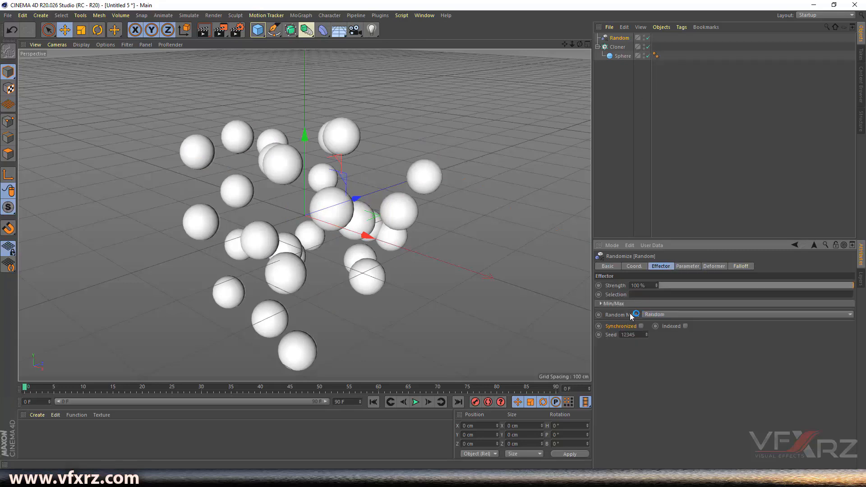
click(745, 314)
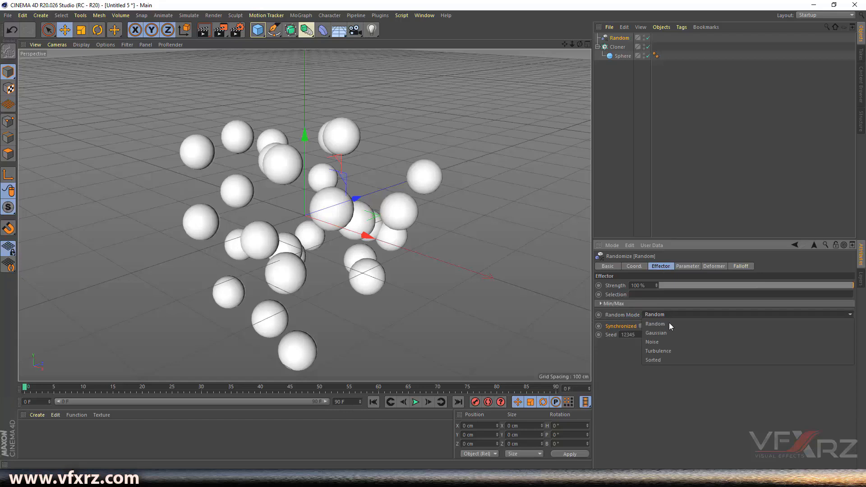
click(652, 341)
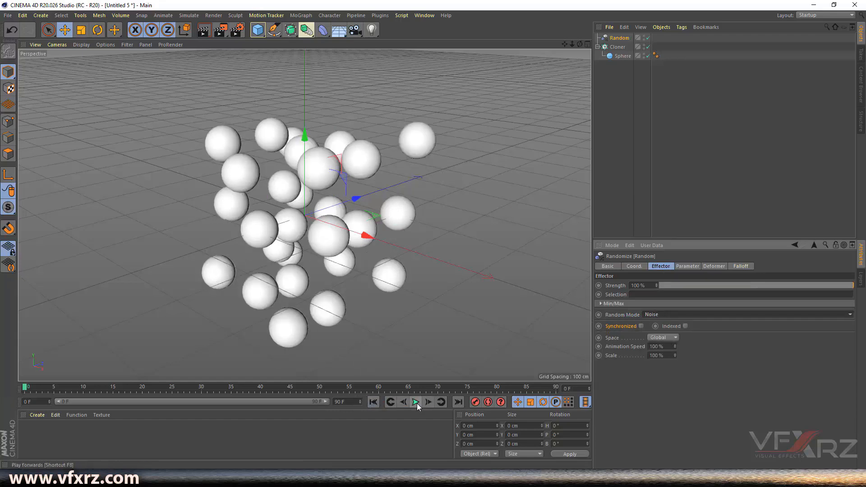
Enable Indexed noise and play the timeline to preview the jittering clones.
click(415, 402)
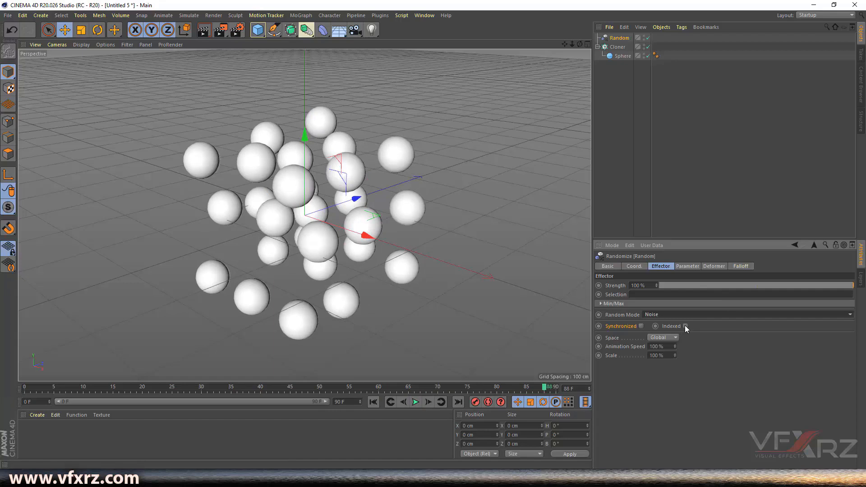
click(415, 401)
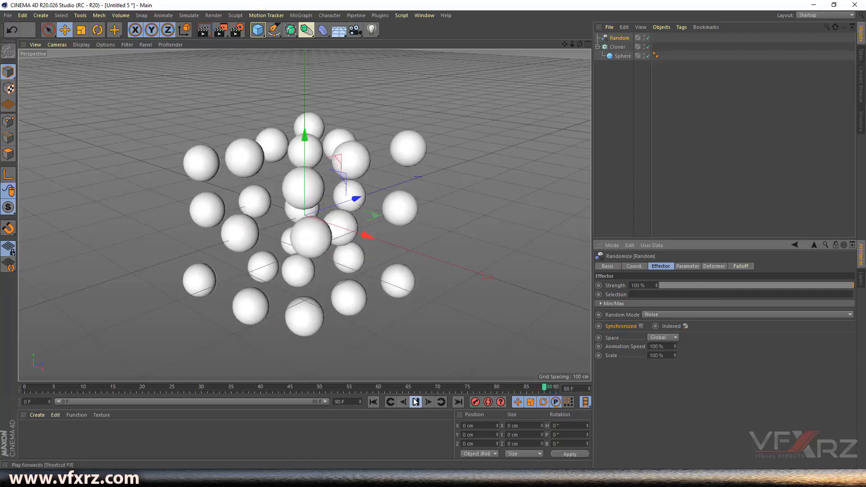
click(415, 401)
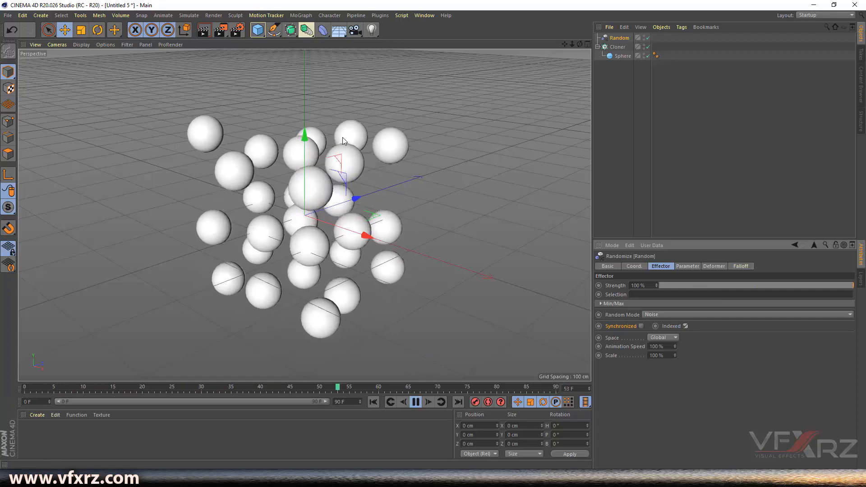
click(416, 401)
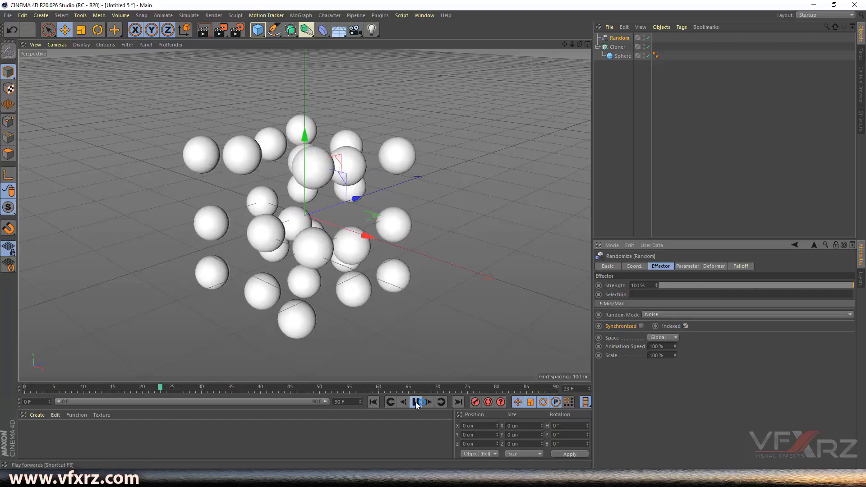
click(417, 401)
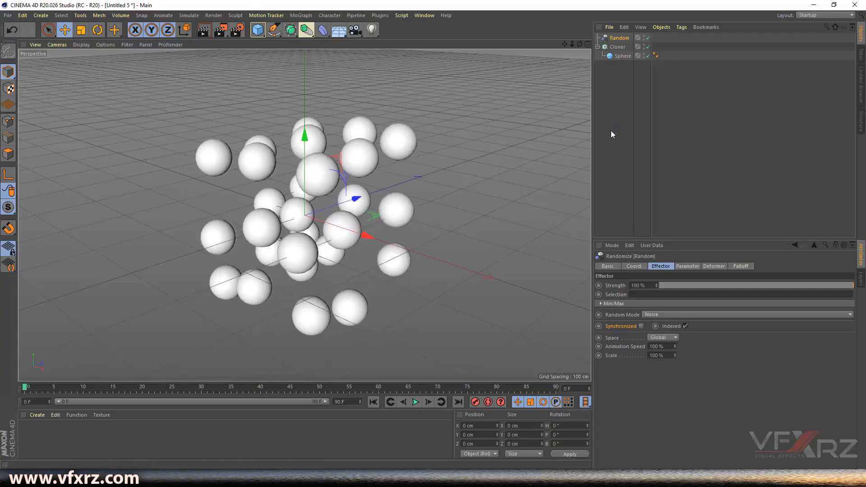
Set the Random effector's P.X, P.Y and P.Z offsets to 100 cm and preview.
click(686, 265)
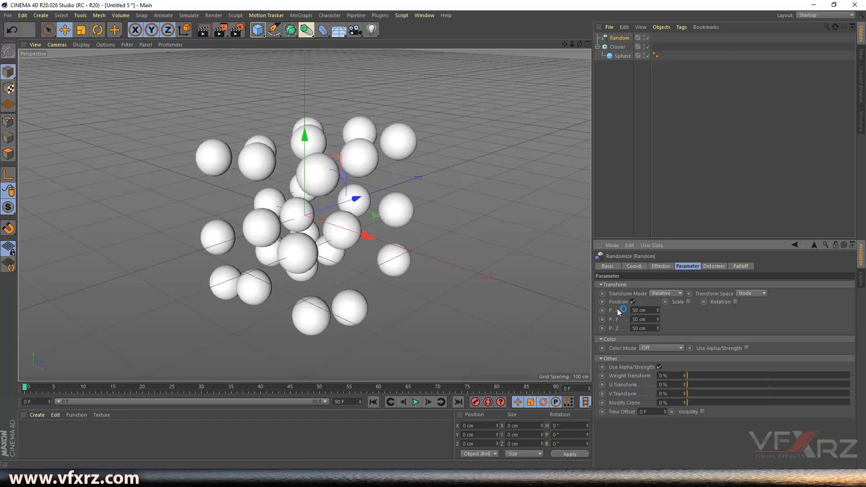
mouse_move(658, 313)
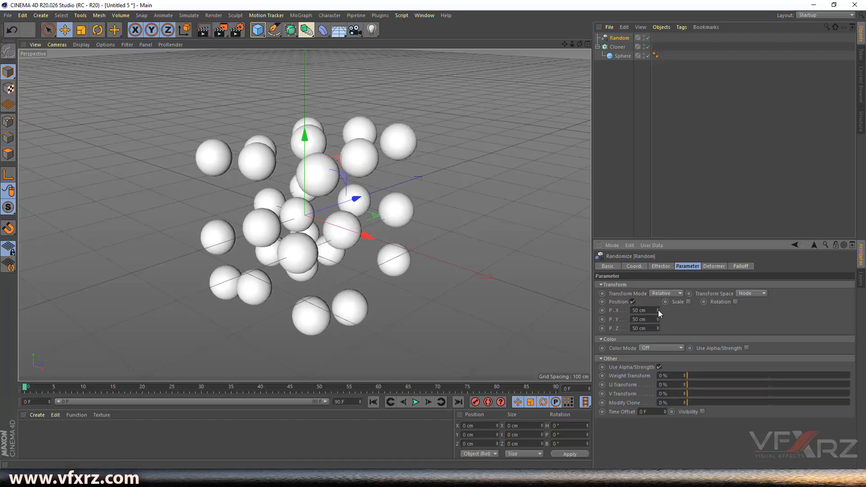
text(1 cm)
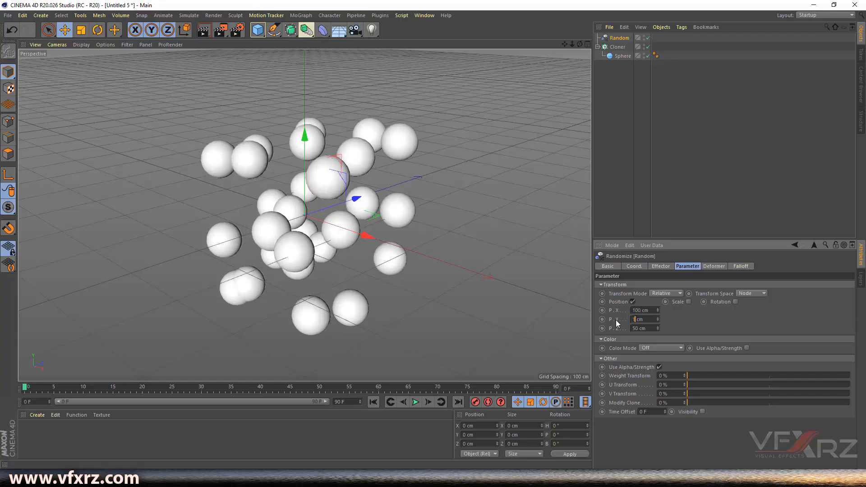
text(100)
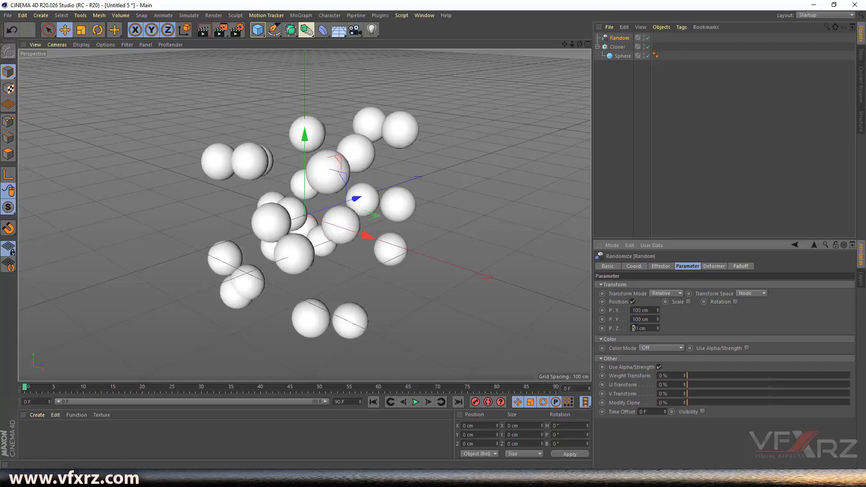
click(421, 401)
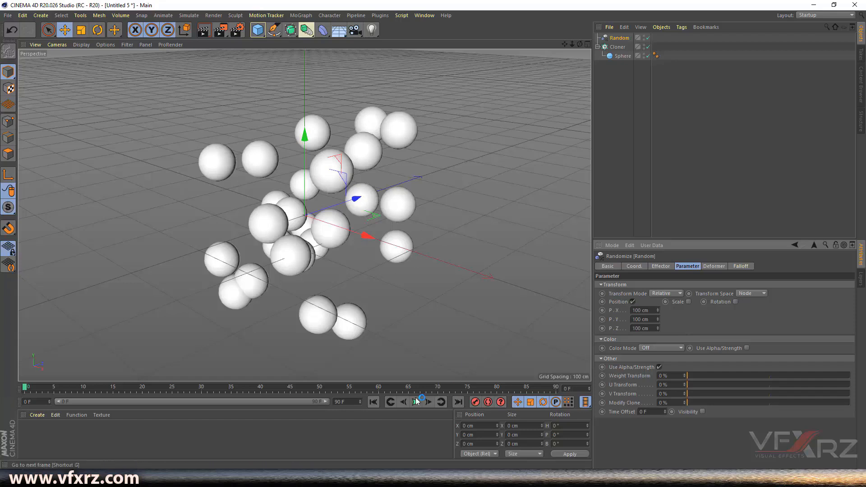
click(416, 401)
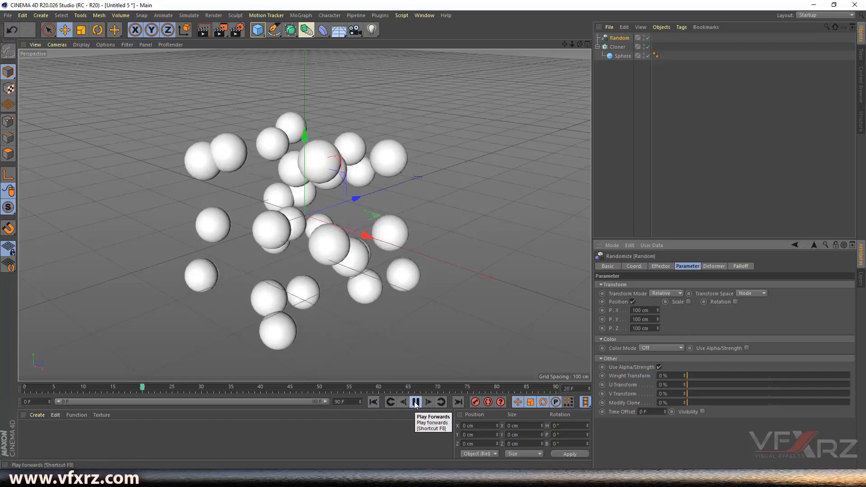
click(415, 401)
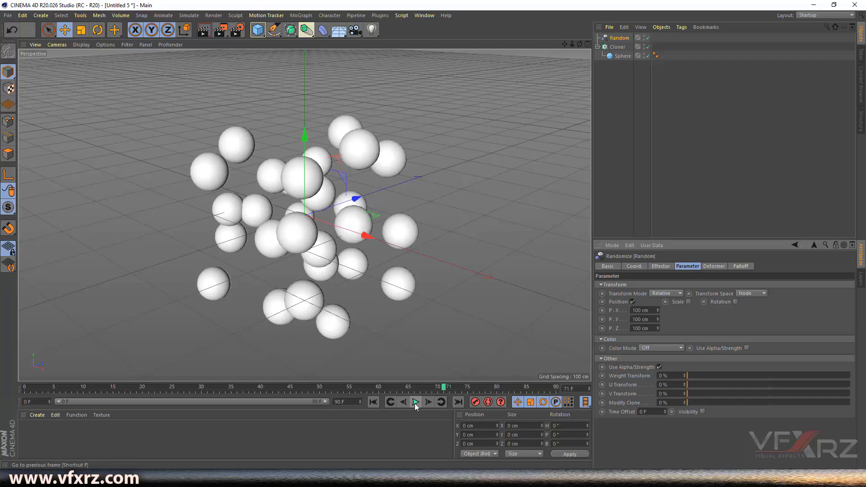
click(415, 401)
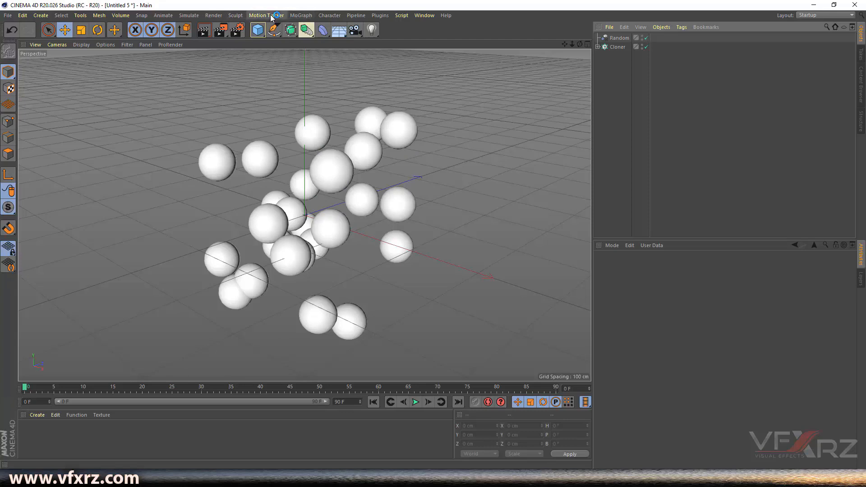
mouse_move(257, 30)
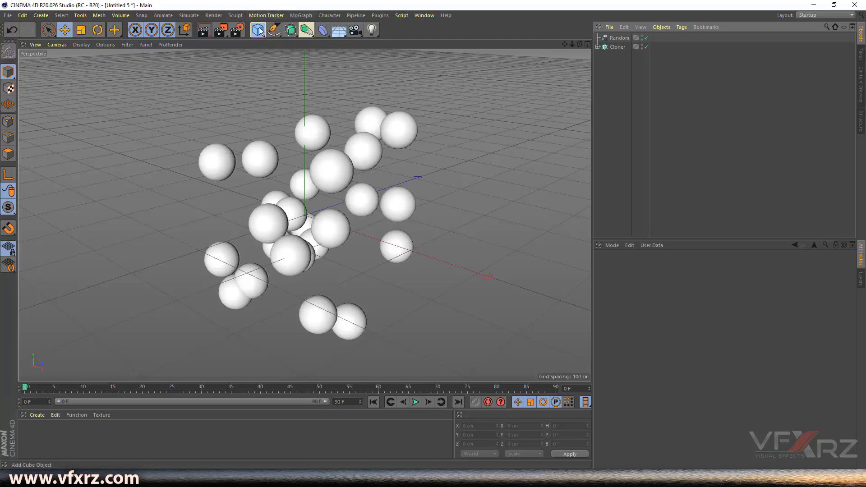
Add a default 200 cm cube and select it in the Object Manager.
click(257, 30)
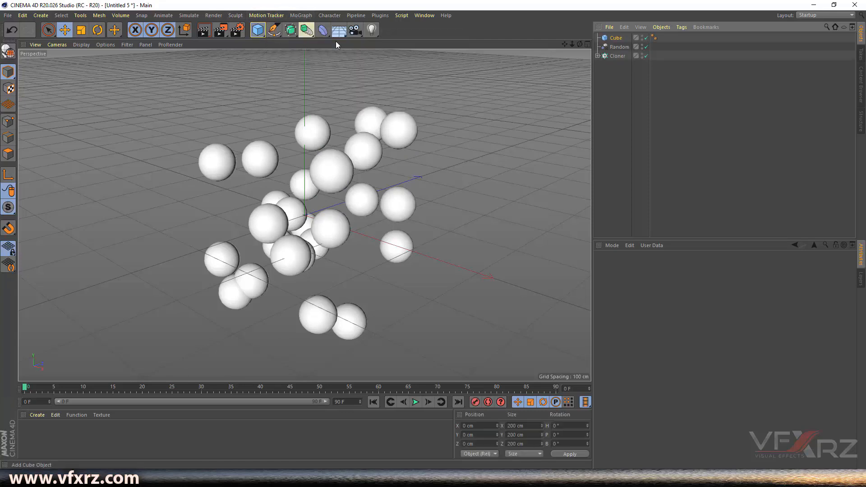
click(616, 38)
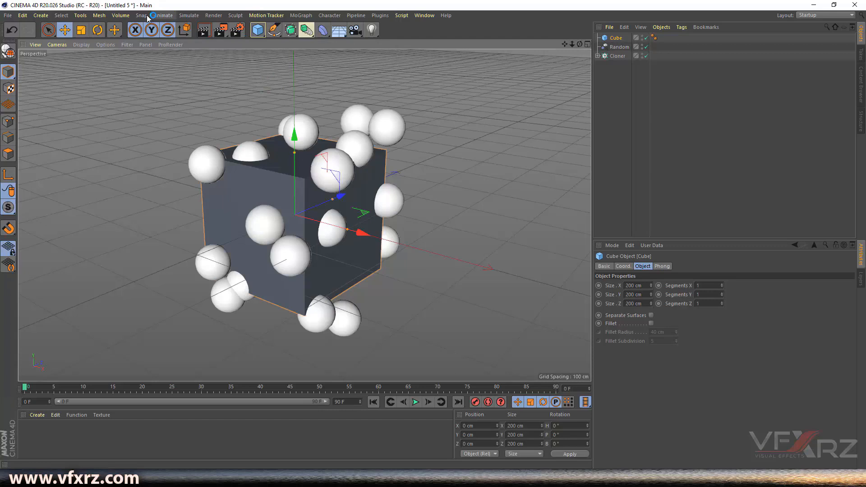
Nest the cube in a Volume Builder under a Volume Mesher, with 8 cm voxels.
click(120, 15)
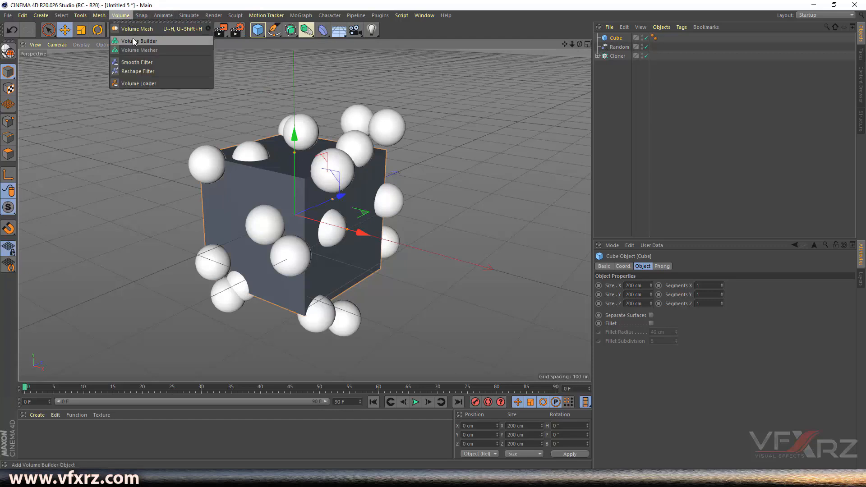
click(139, 40)
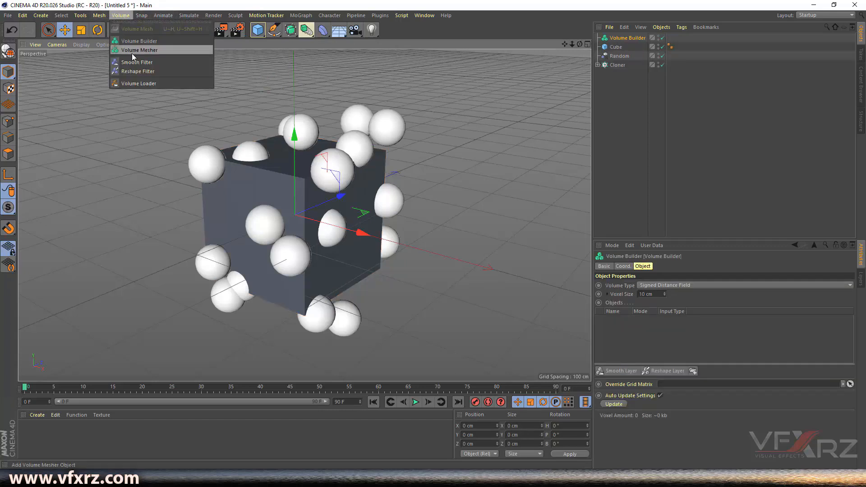
click(138, 50)
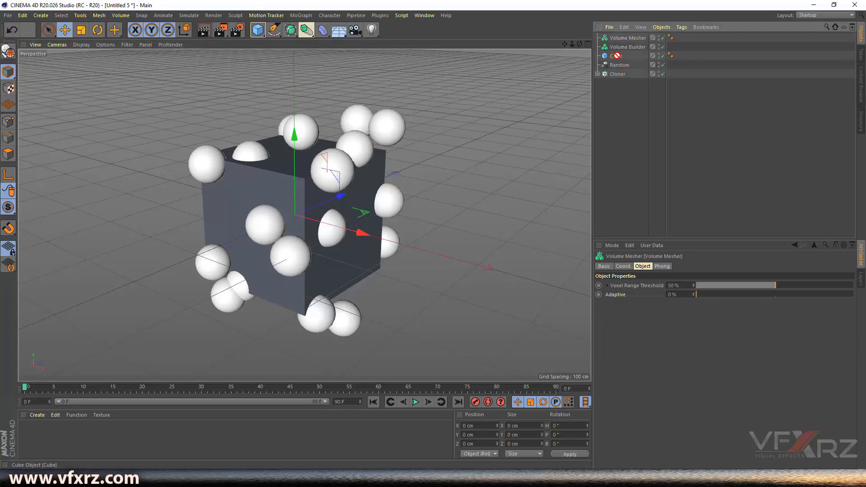
click(618, 55)
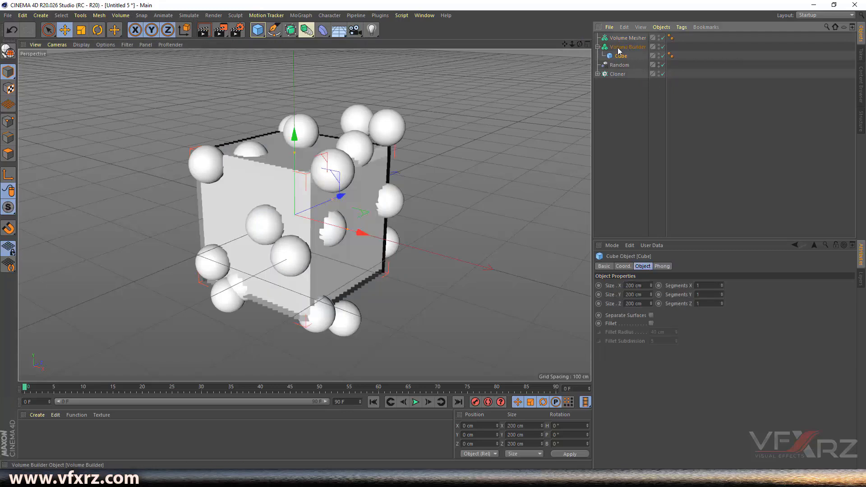
click(627, 37)
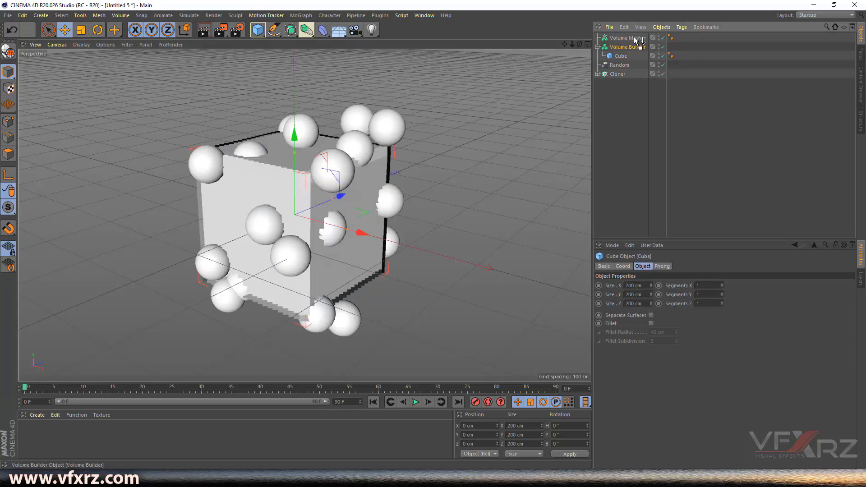
click(631, 46)
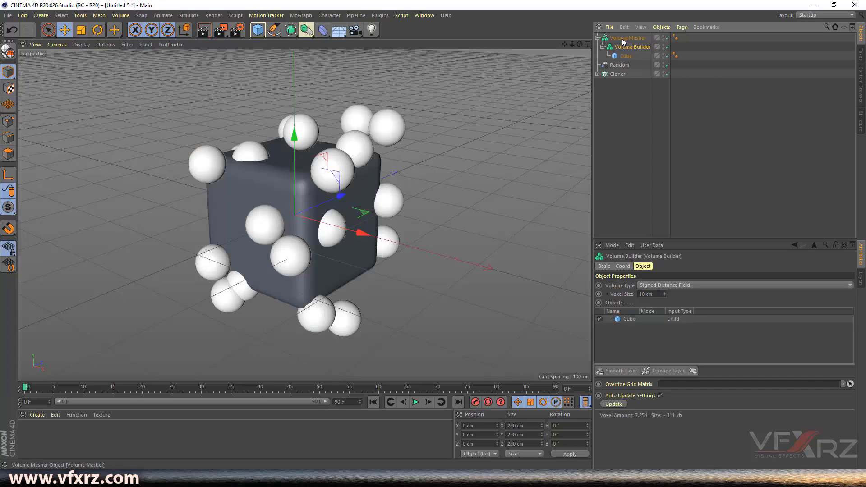
click(631, 47)
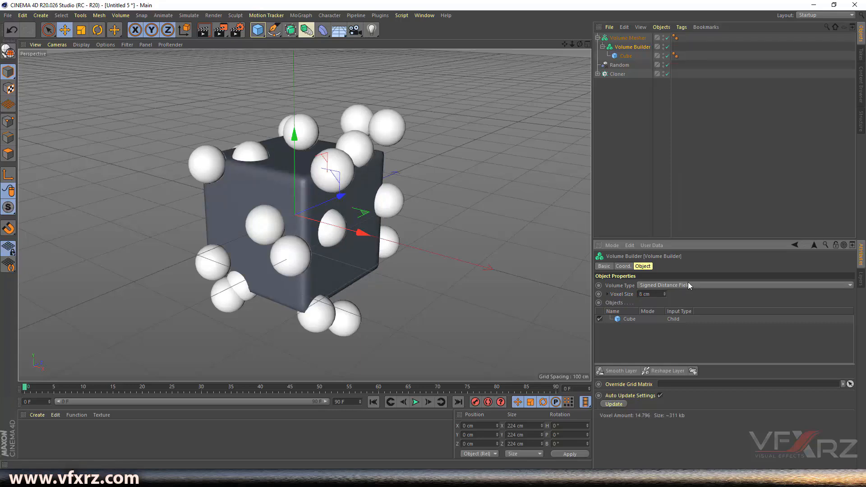
mouse_move(627, 55)
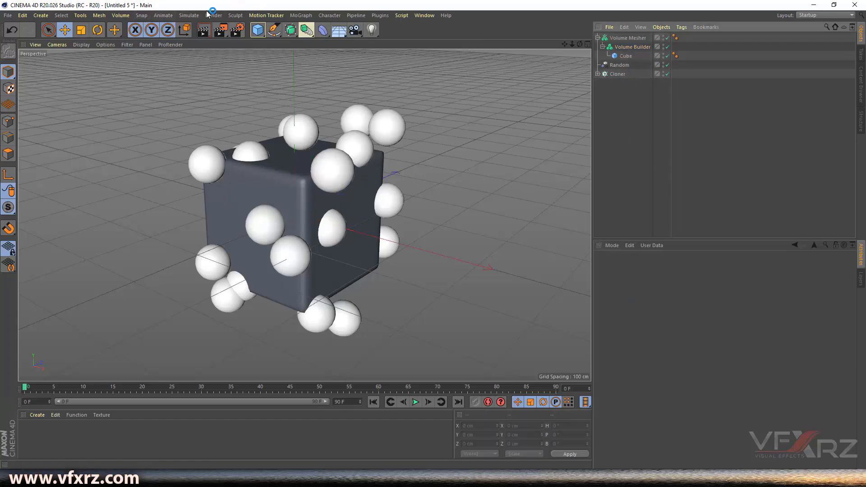
Add a second Volume Builder and Mesher, and place the sphere Cloner inside it.
click(121, 15)
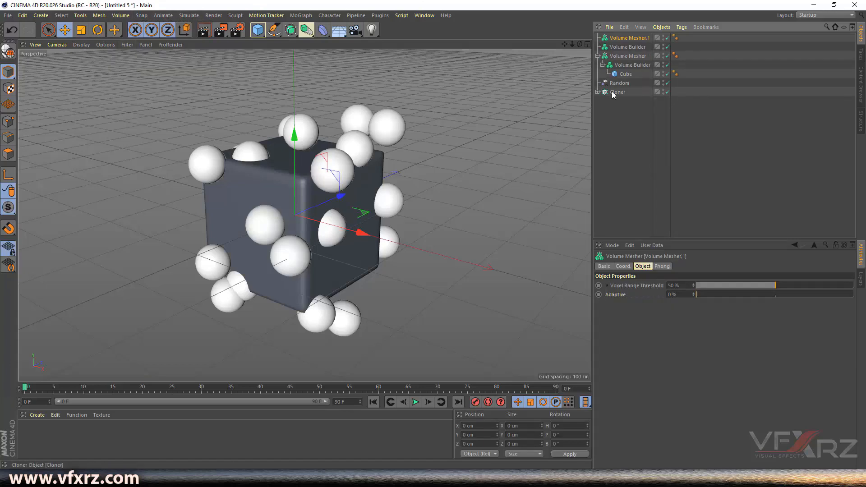
click(617, 92)
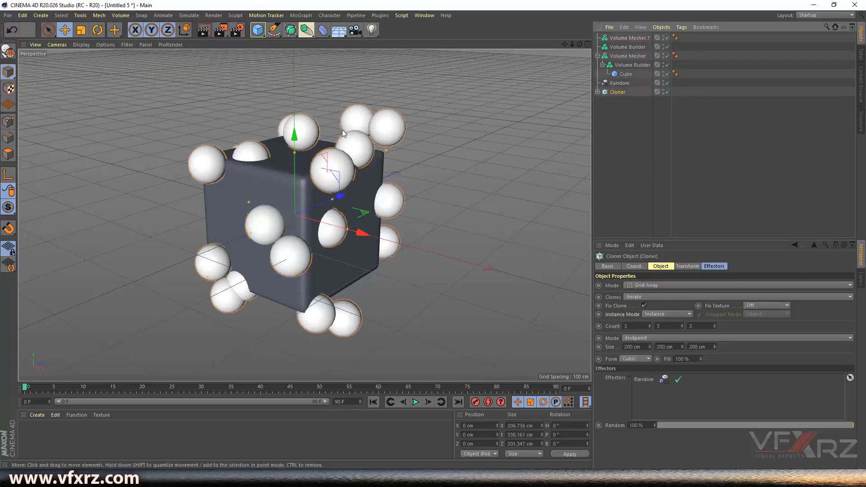
click(617, 91)
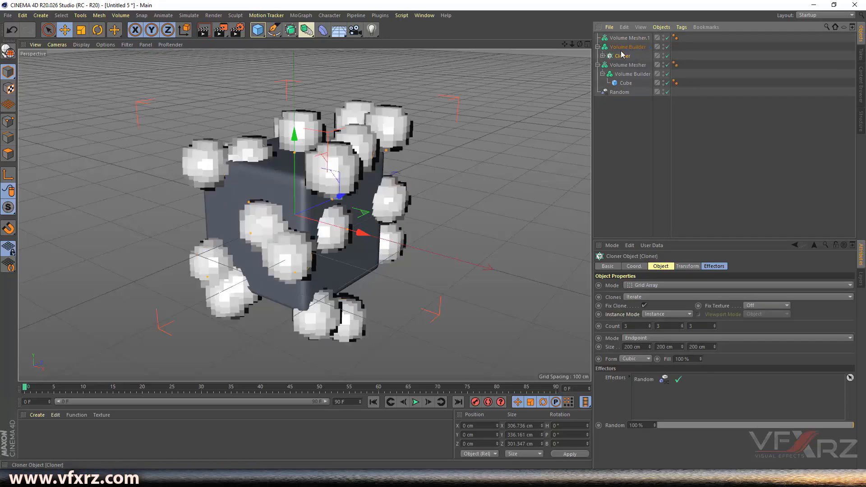
click(628, 46)
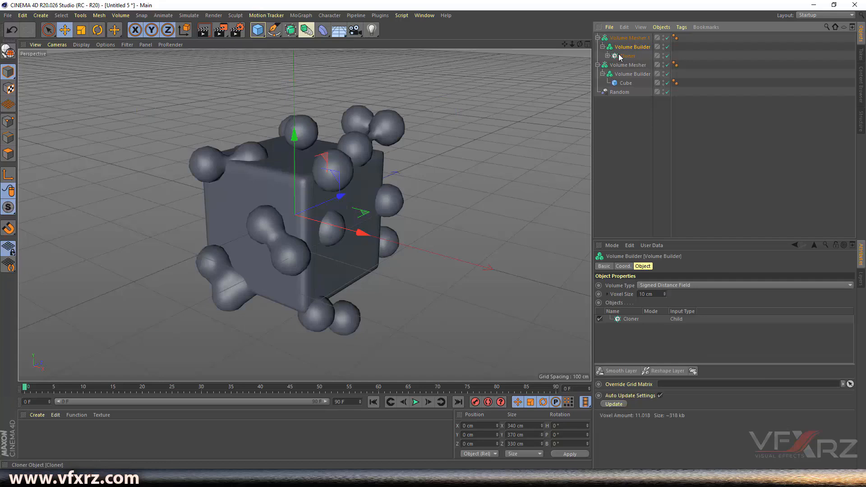
click(627, 56)
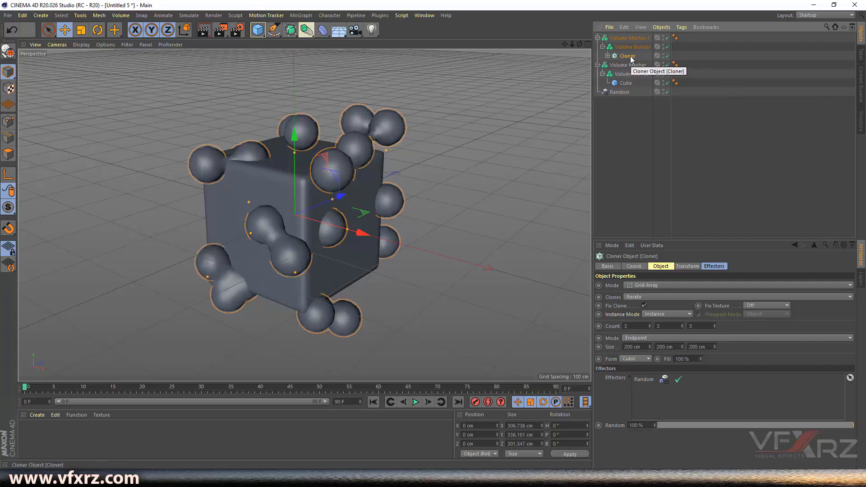
mouse_move(630, 75)
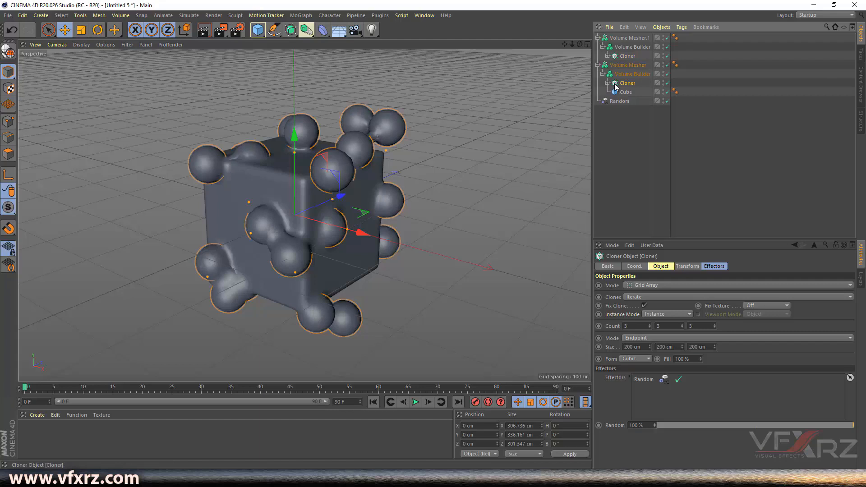
mouse_move(627, 91)
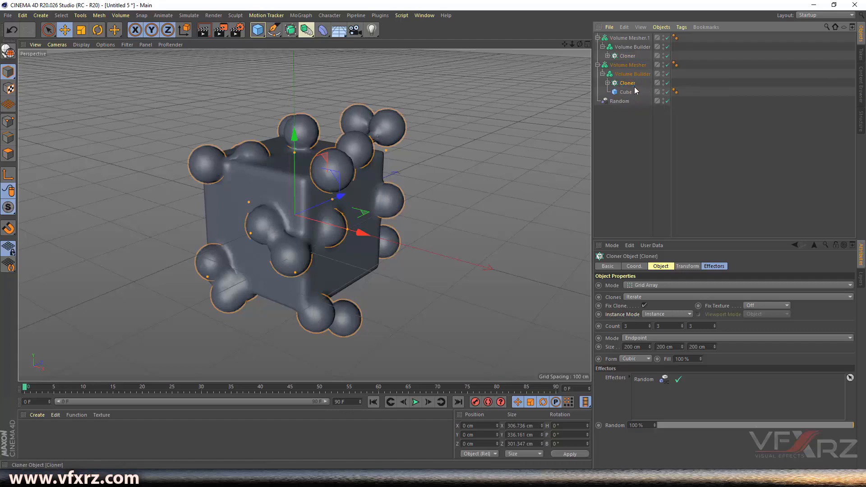
Set the cloner copy in the cube's Volume Builder to Subtract from the cube.
click(631, 73)
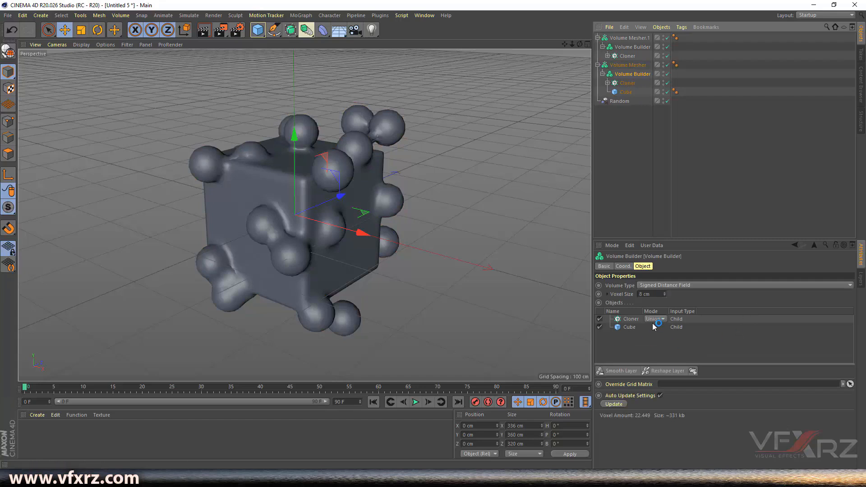
click(655, 326)
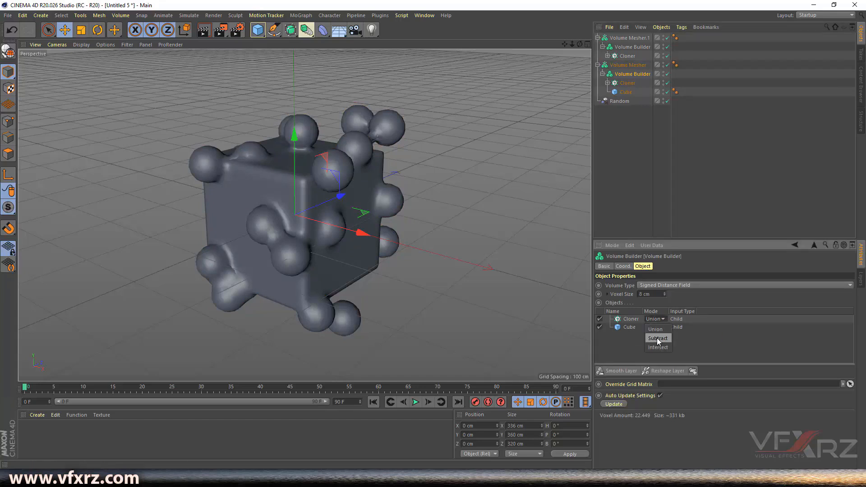
click(657, 337)
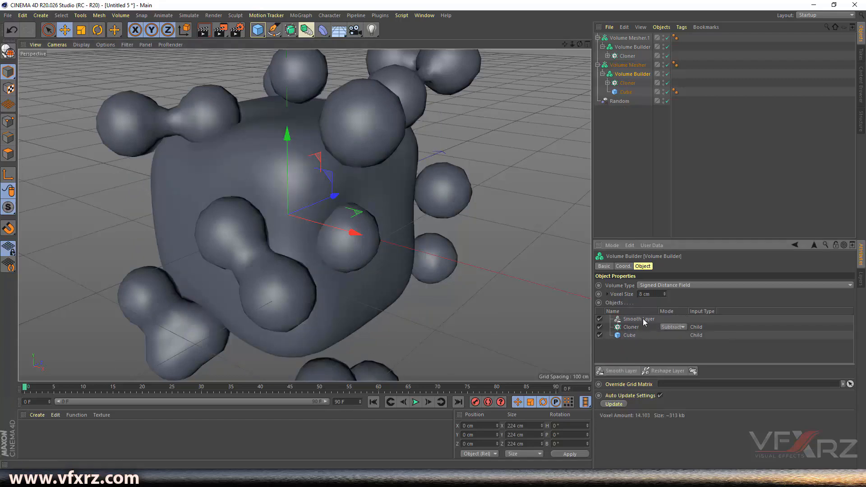
Add a Smooth Layer above the Cloner in the sphere Volume Builder.
click(638, 319)
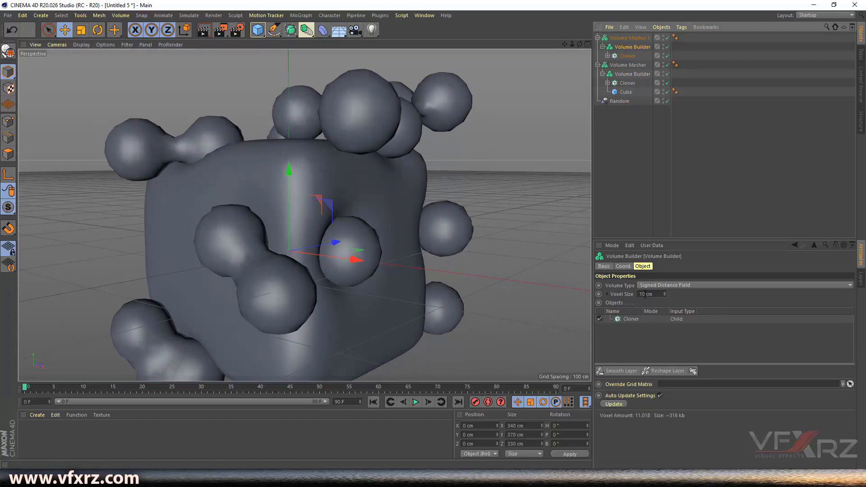
click(644, 293)
text(8)
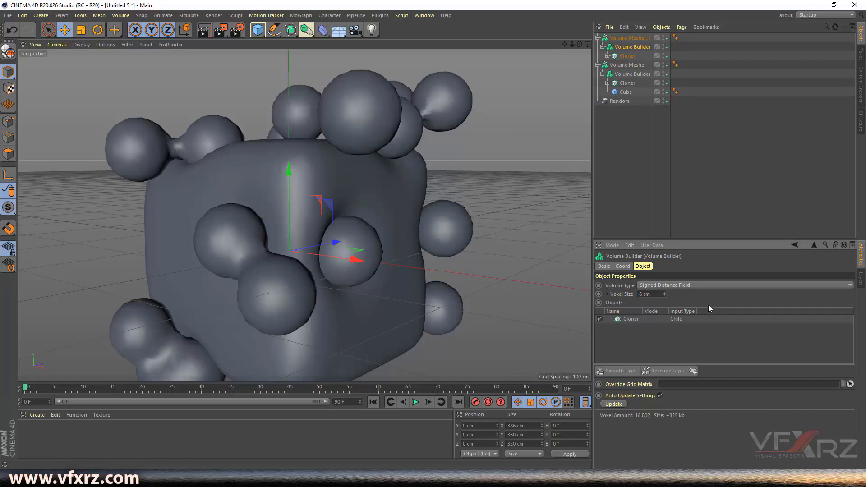
click(619, 370)
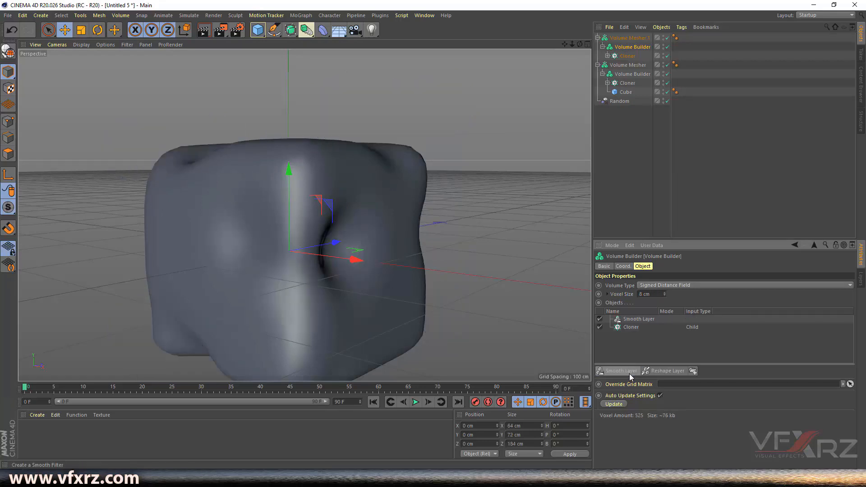
Set the cloned sphere radius to 34 cm and preview the blob animation.
click(637, 318)
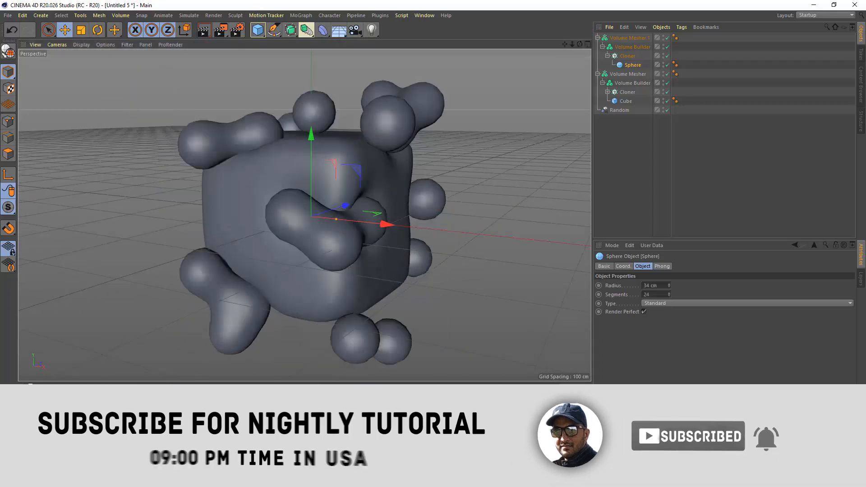
click(428, 401)
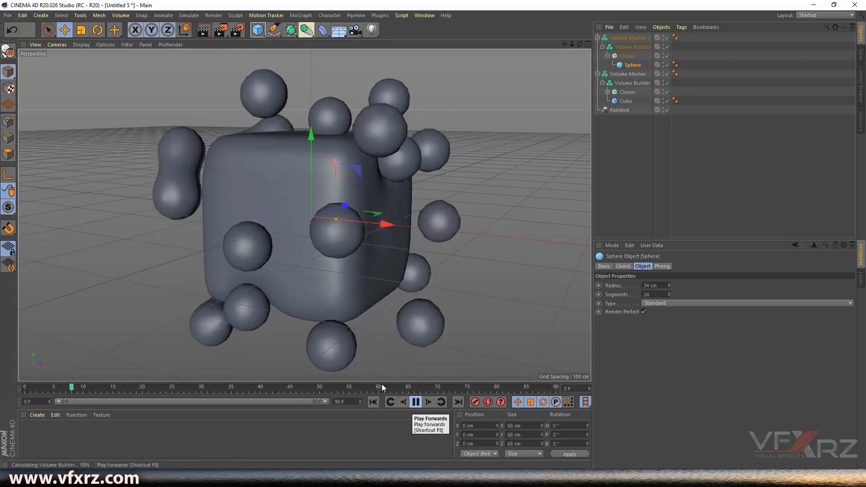
click(415, 401)
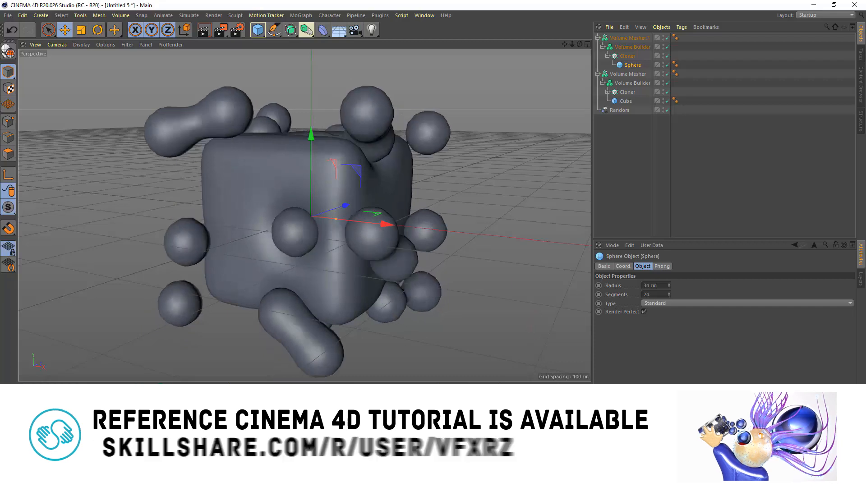
click(35, 415)
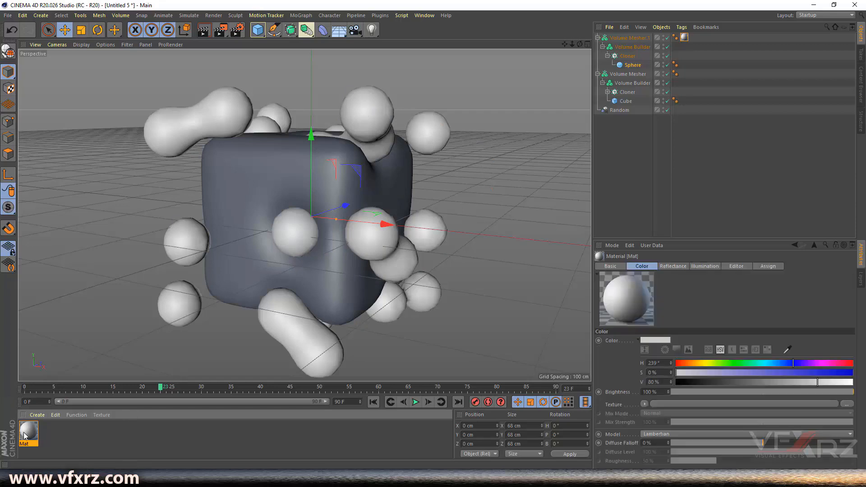
Give the blob material magenta luminance (H 289, S 100, V 100) with Color disabled.
double_click(28, 435)
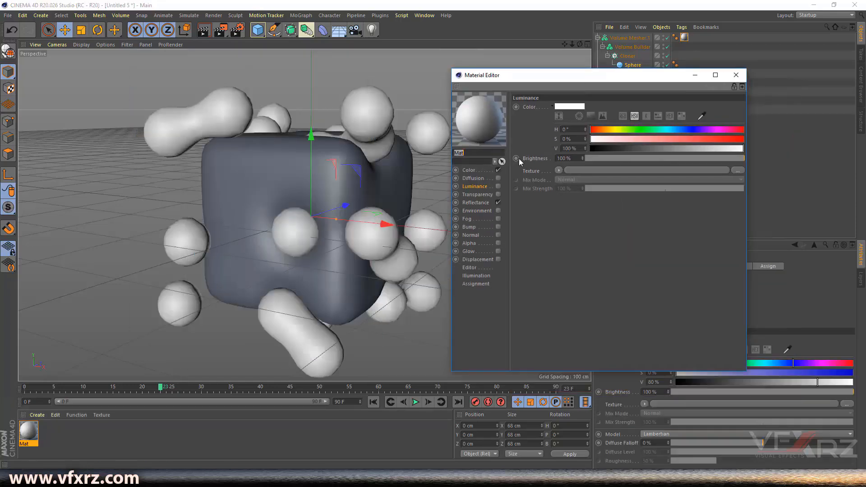
click(494, 186)
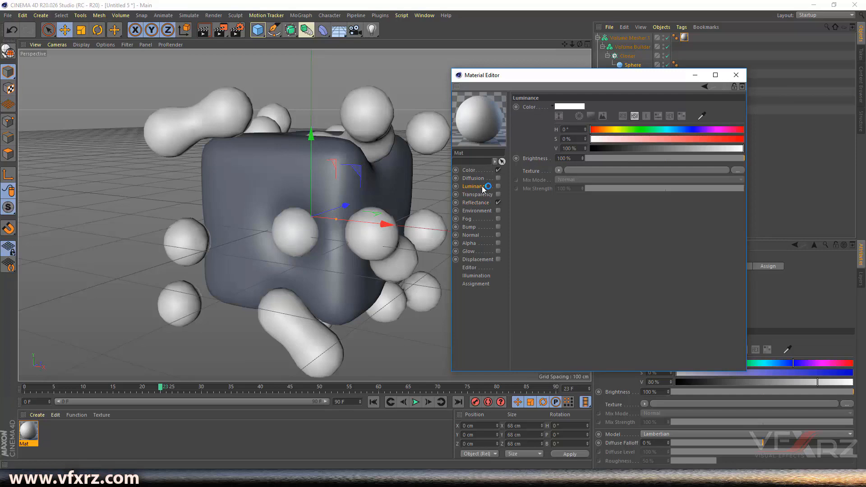
click(496, 187)
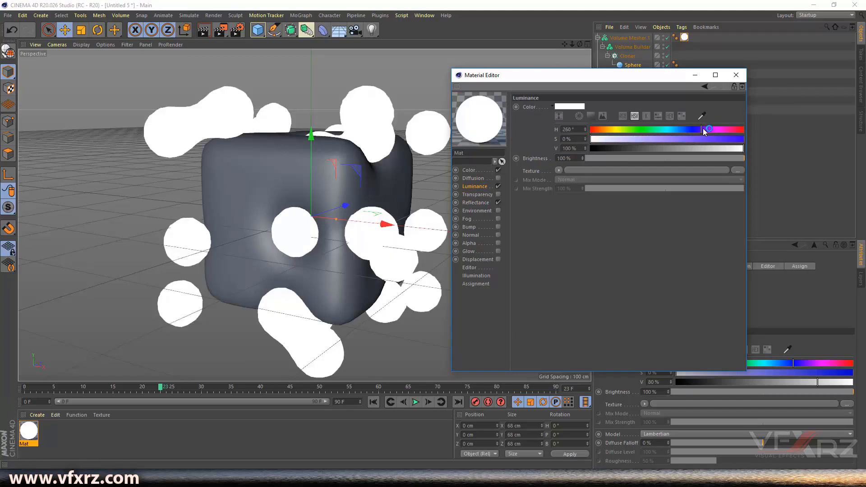
drag(708, 140, 739, 140)
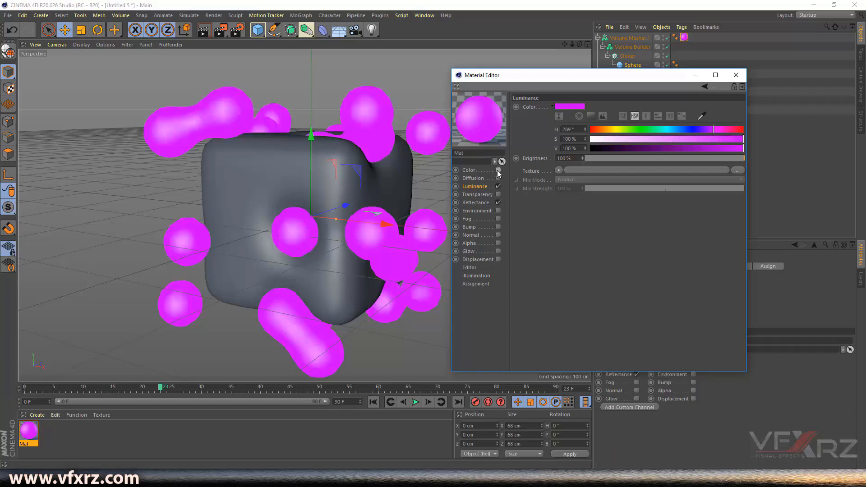
click(475, 203)
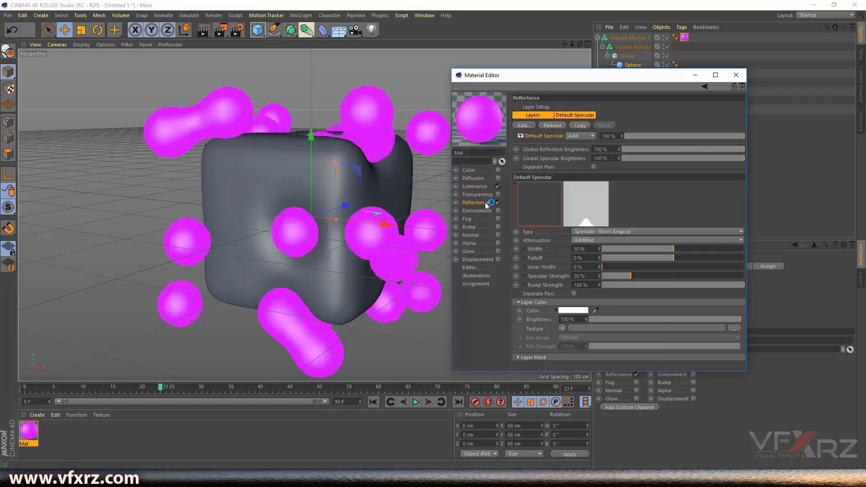
click(473, 186)
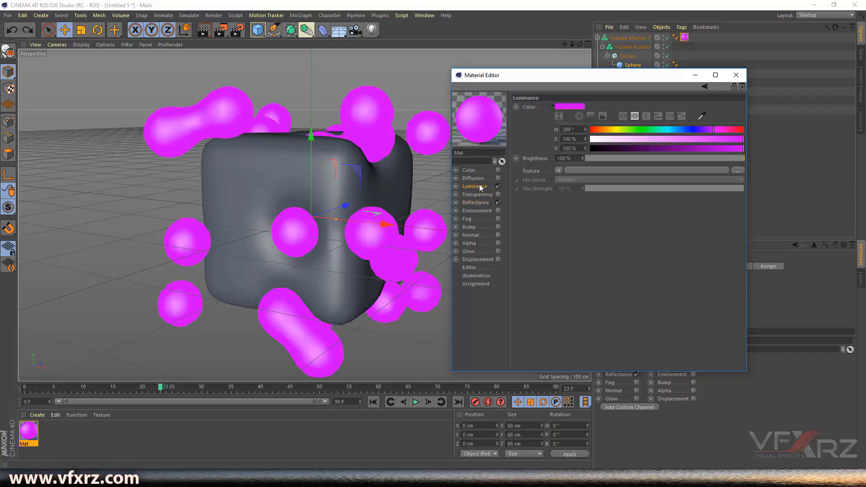
Load a Fresnel shader into the blob material's luminance texture.
click(558, 170)
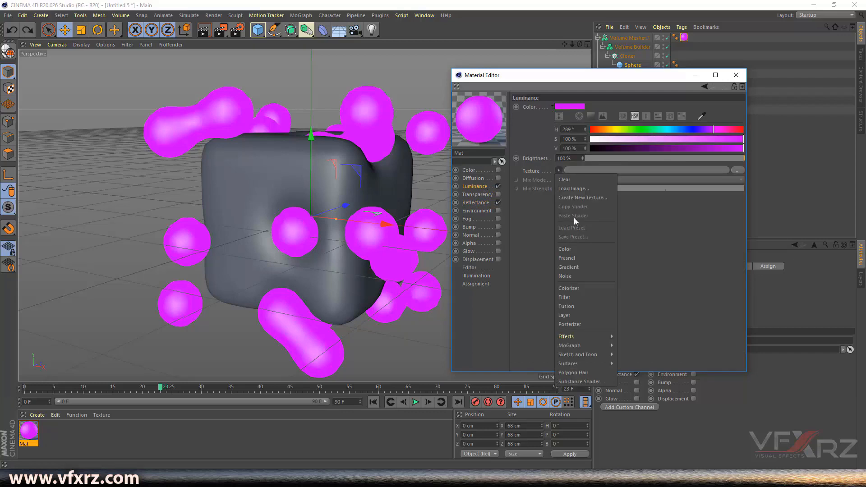
click(566, 258)
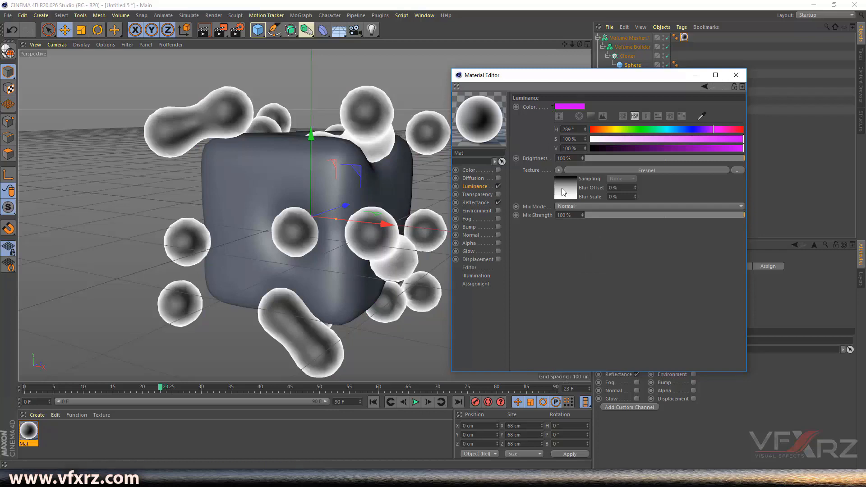
click(541, 95)
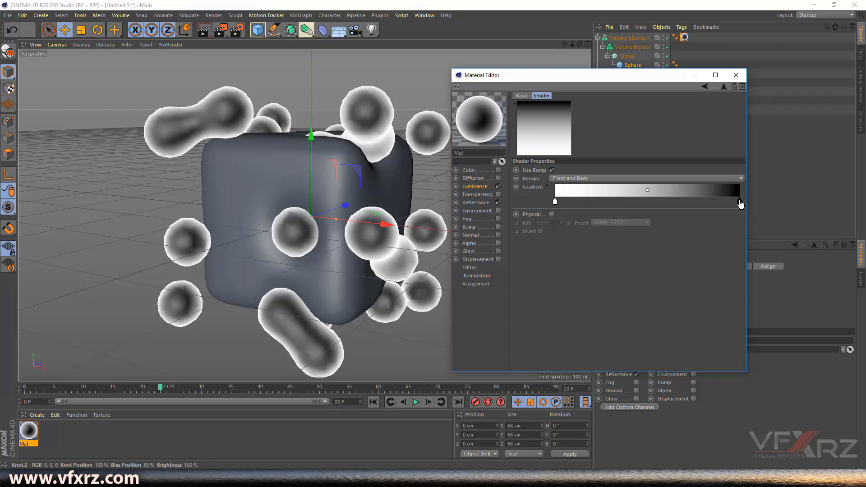
Set the Fresnel gradient to magenta edges and a pale pink centre.
double_click(554, 202)
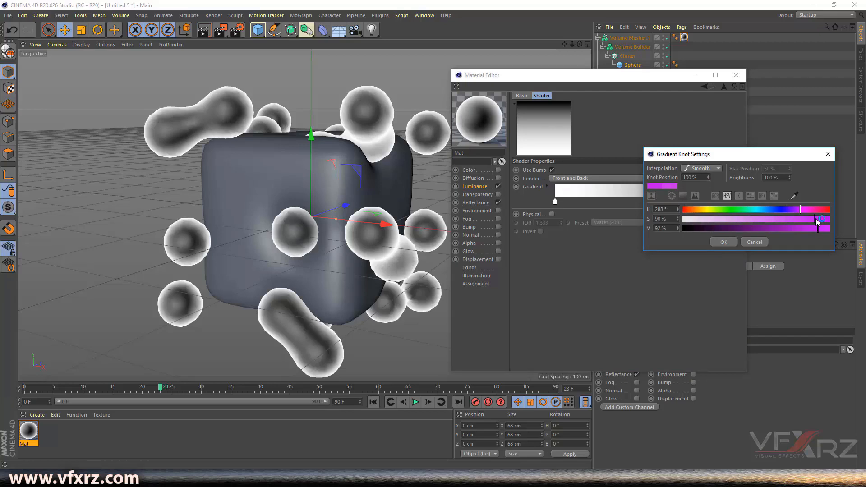
click(723, 241)
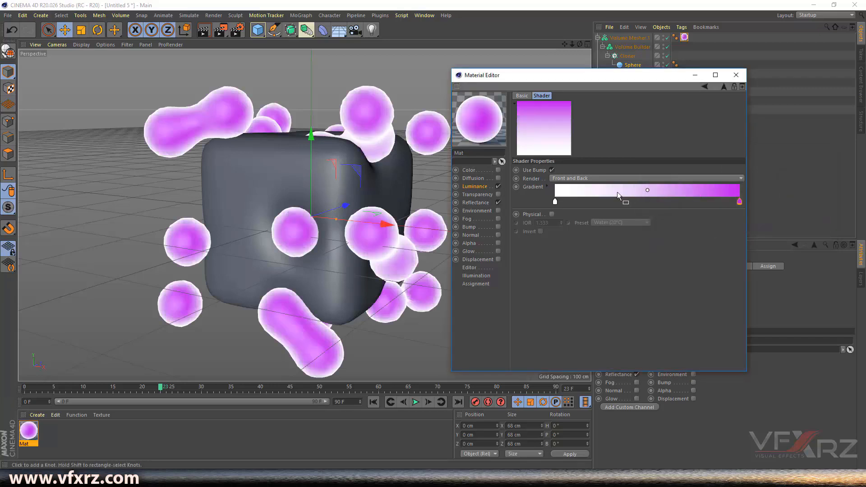
mouse_move(554, 202)
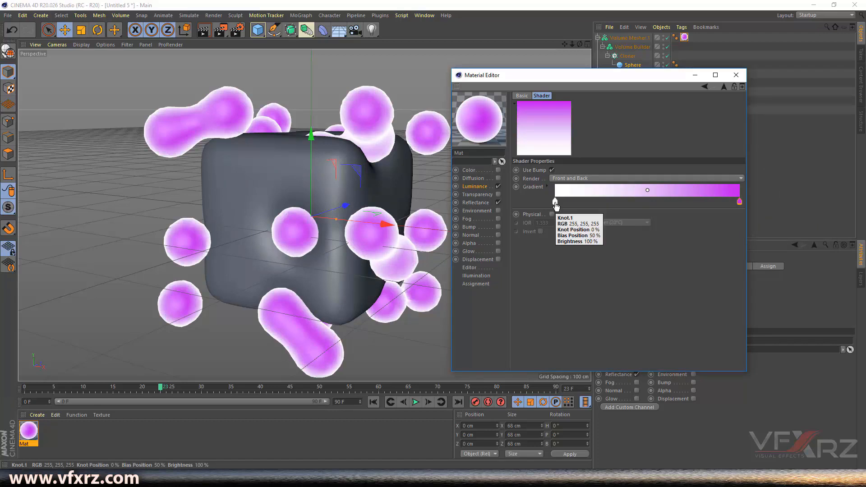
double_click(555, 200)
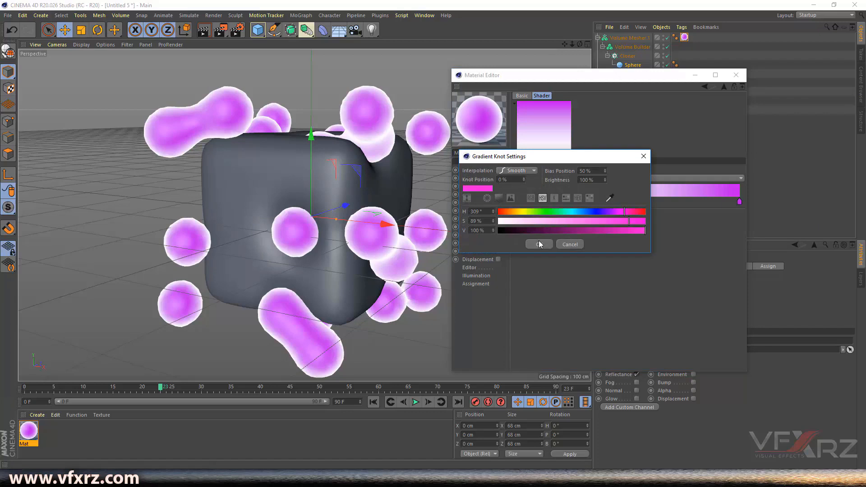
click(537, 243)
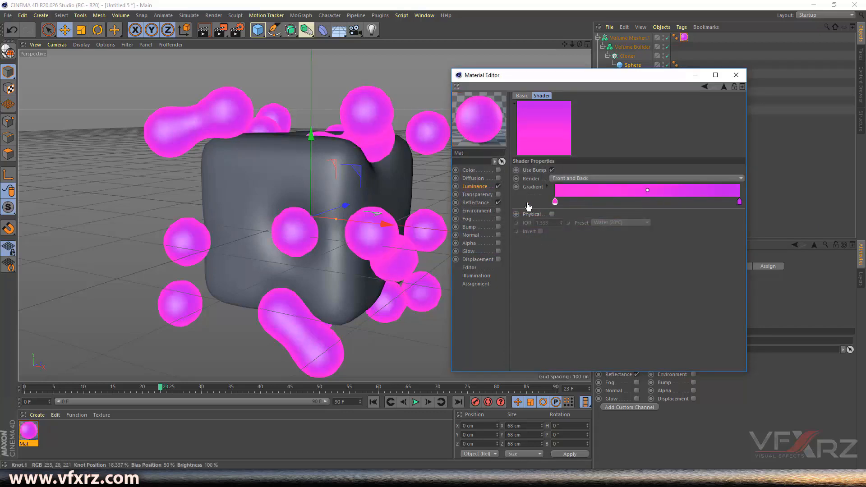
double_click(555, 201)
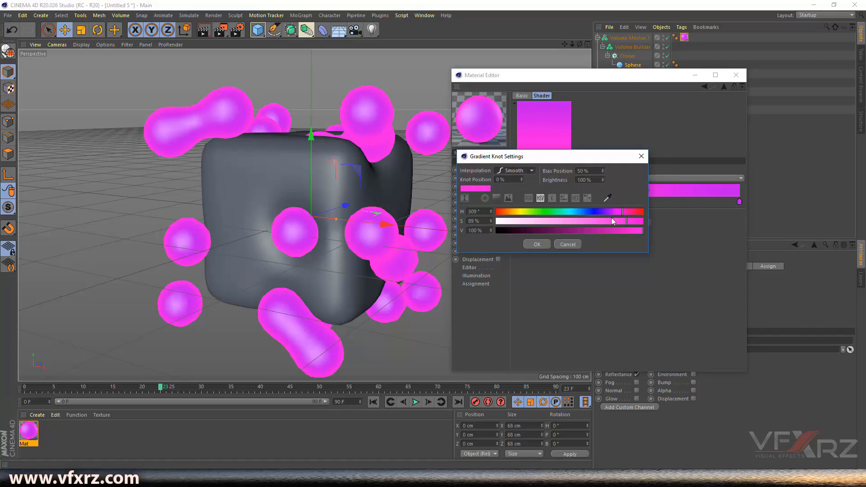
drag(637, 221, 585, 221)
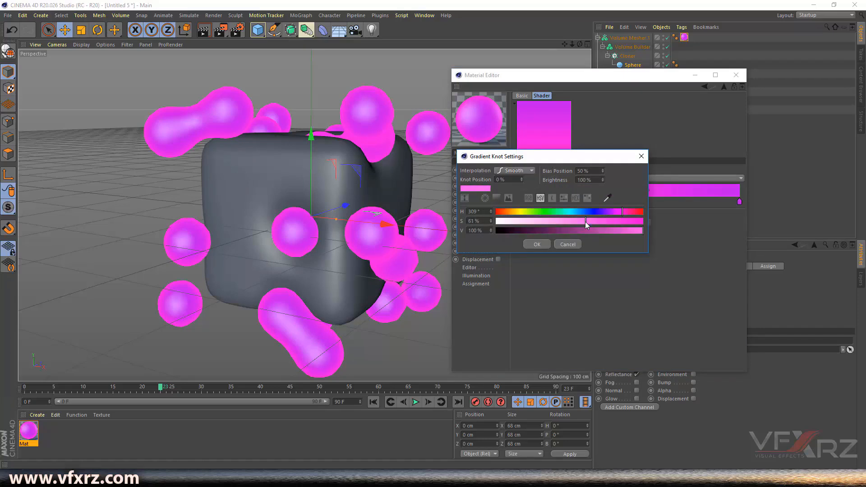
drag(585, 221, 549, 221)
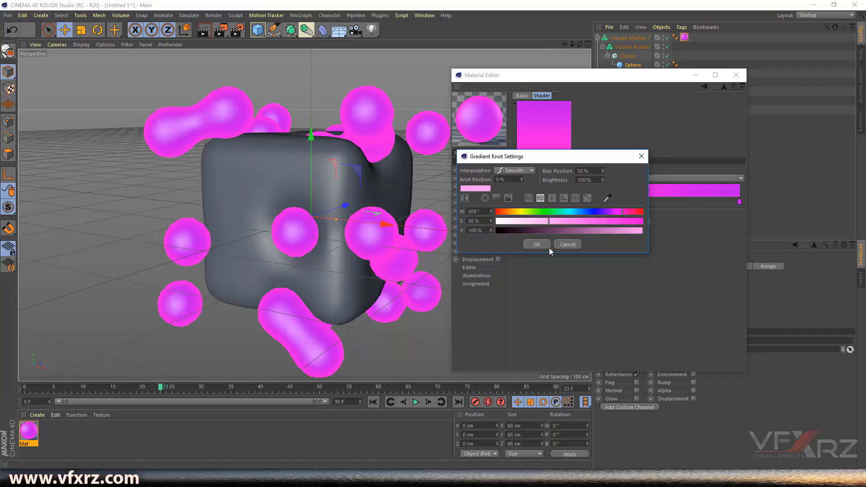
click(535, 244)
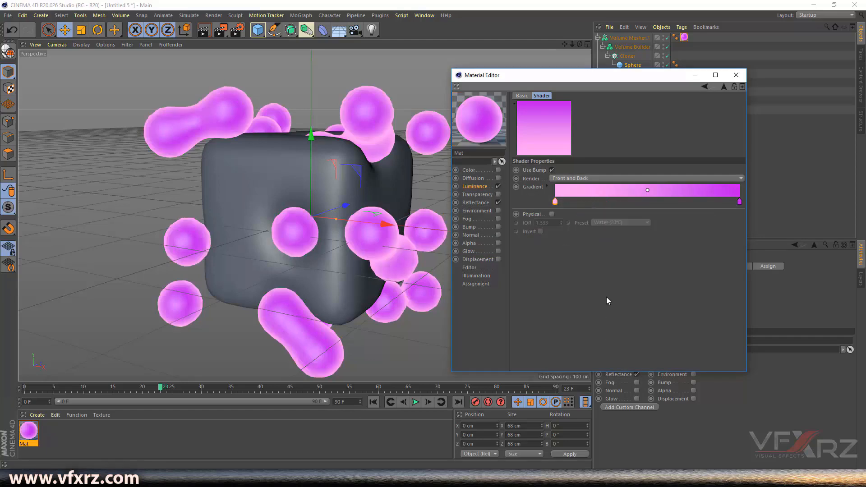
Enable the Environment channel with a Basic_2K HDR image, declining to copy it.
click(474, 186)
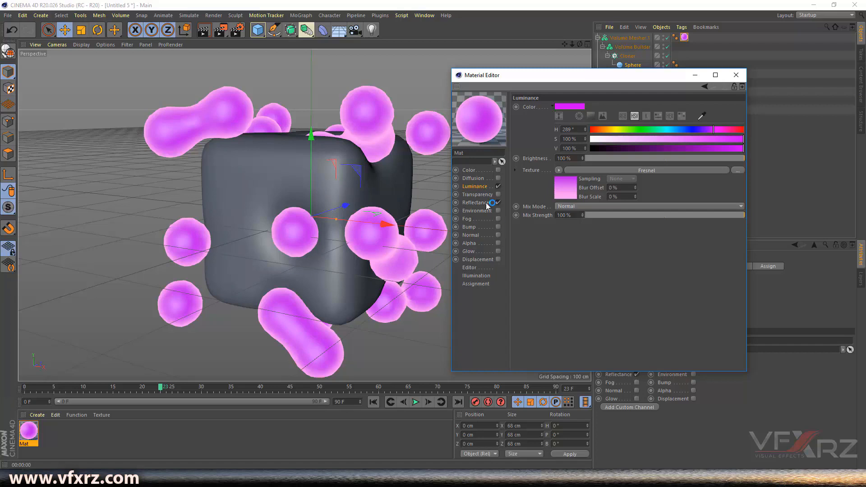
click(476, 211)
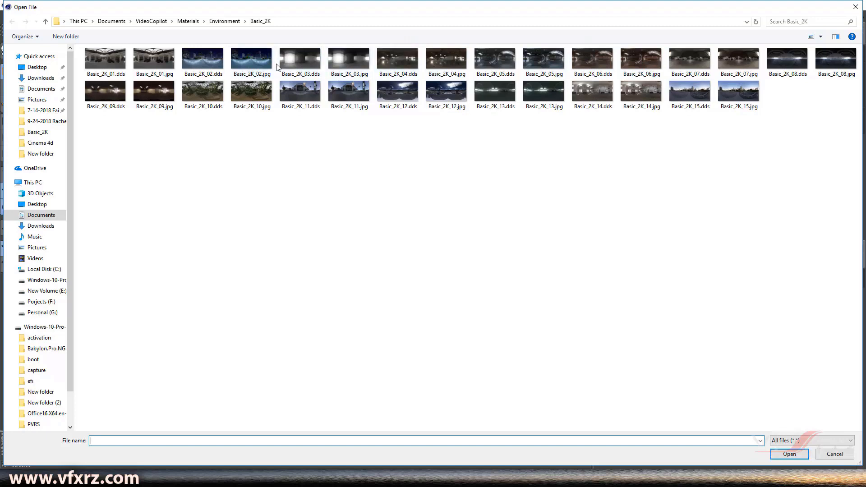
click(348, 59)
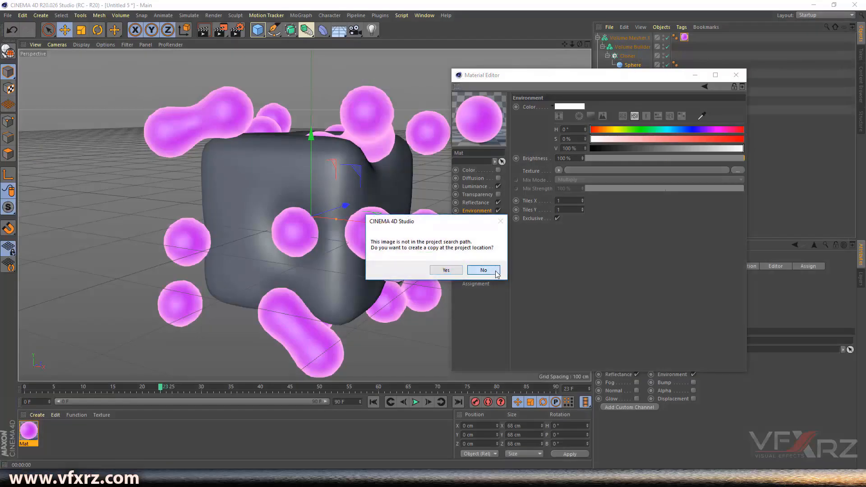
click(483, 270)
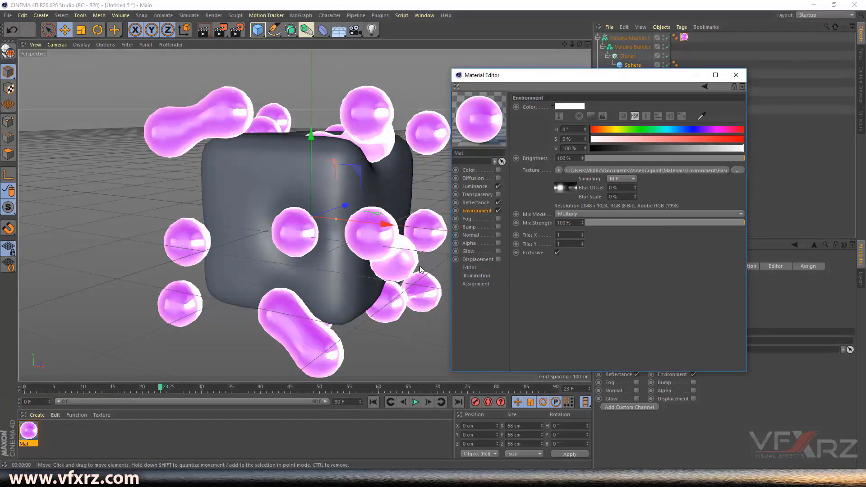
click(35, 415)
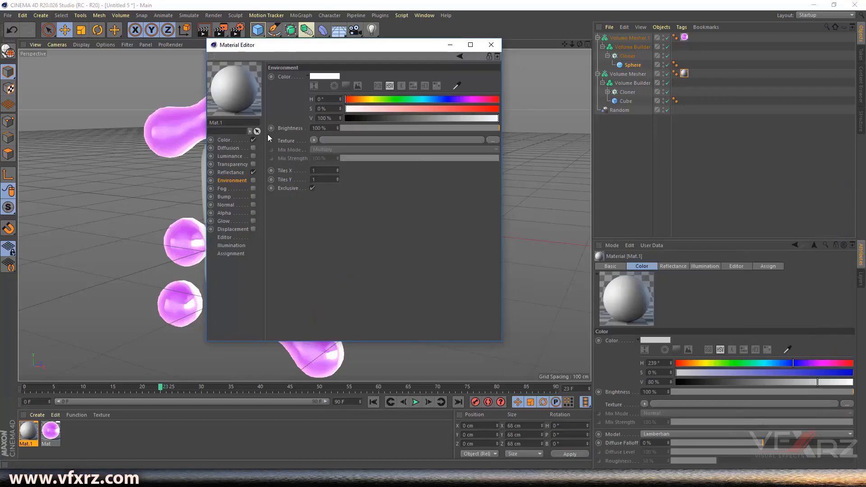
mouse_move(253, 140)
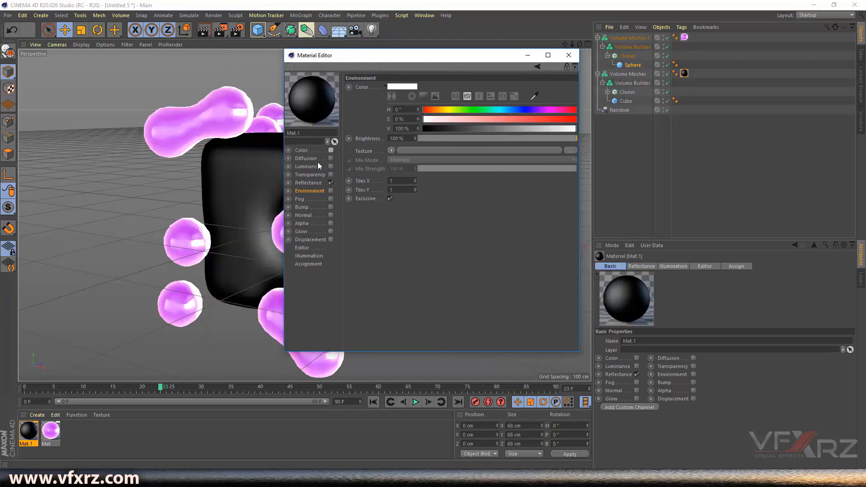
Give Mat.1's luminance a Gradient texture with a red knot.
click(307, 166)
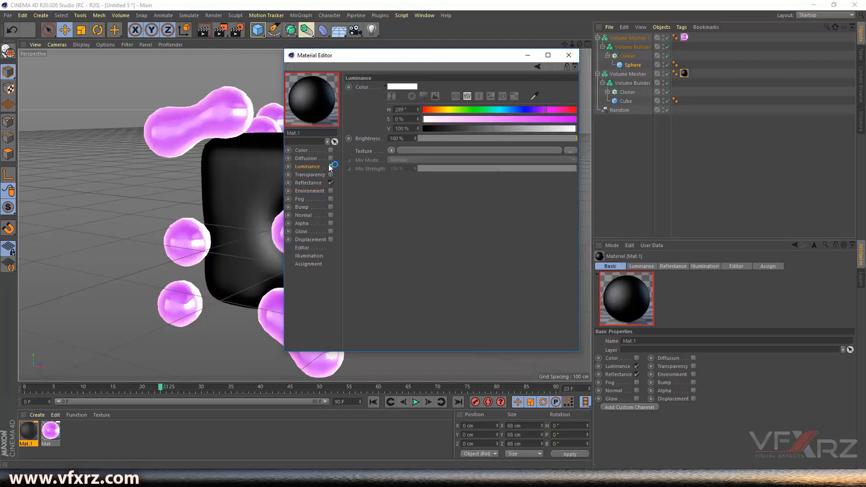
click(392, 150)
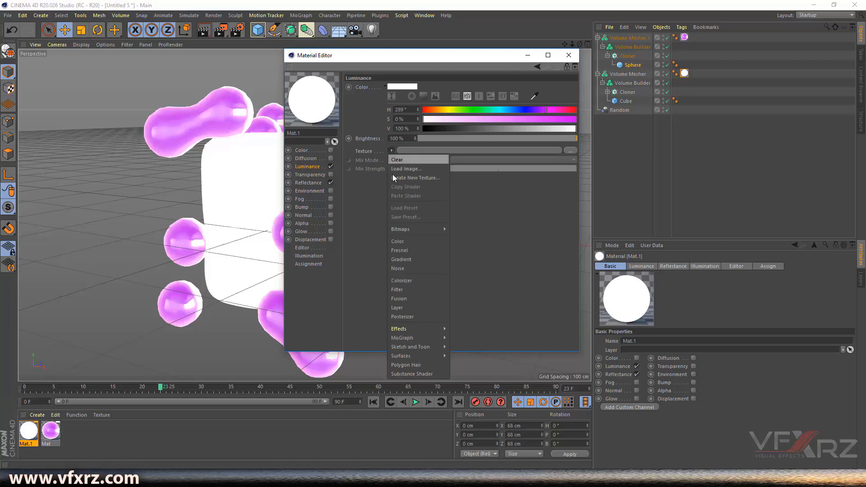
click(401, 258)
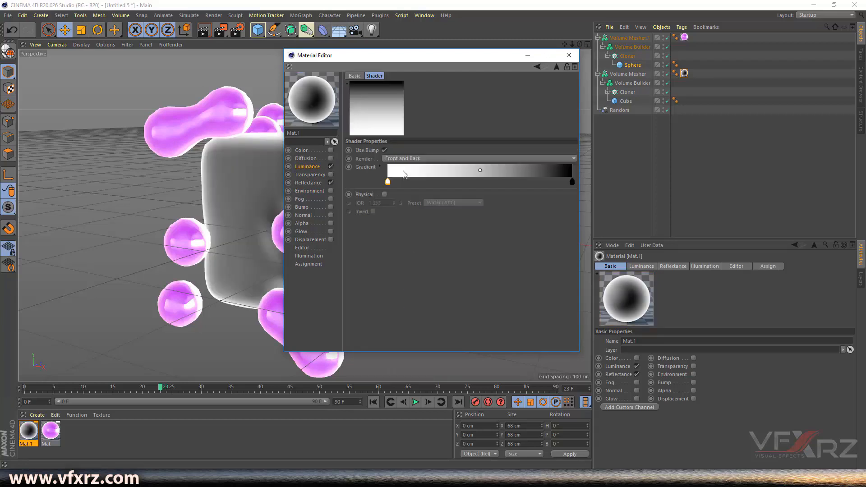
double_click(387, 181)
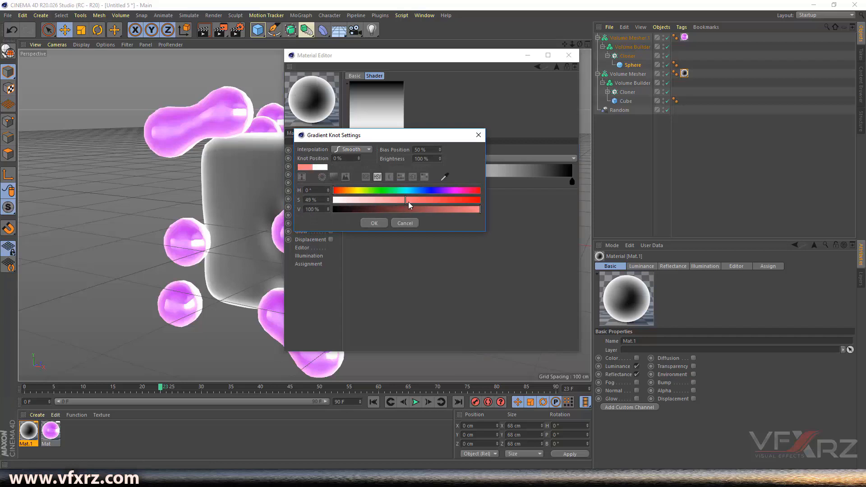
click(373, 222)
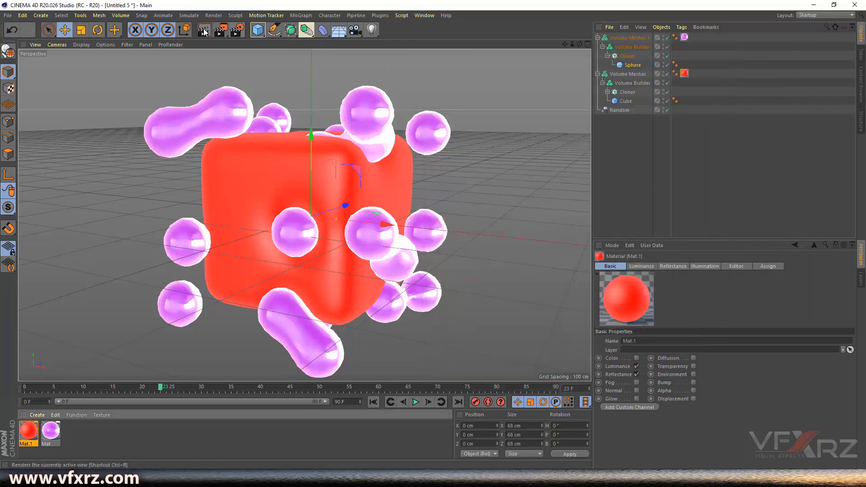
Render the view, then raise the saturation of the blob gradient's purple knot.
click(203, 30)
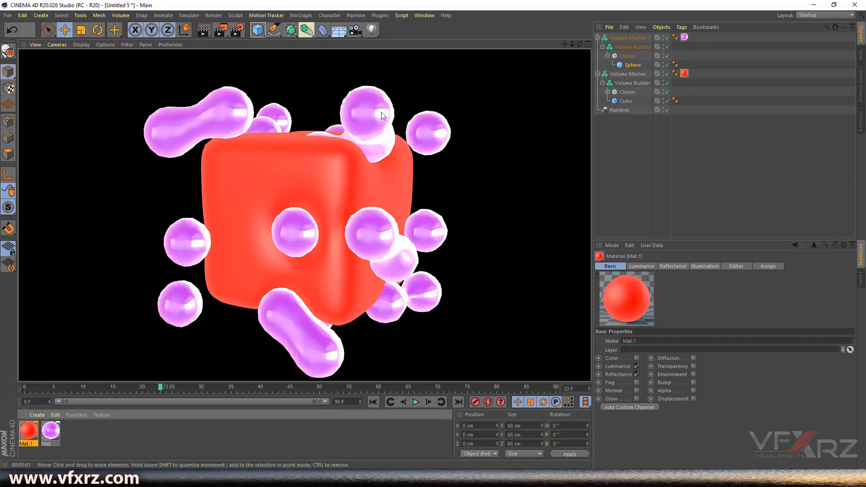
double_click(48, 432)
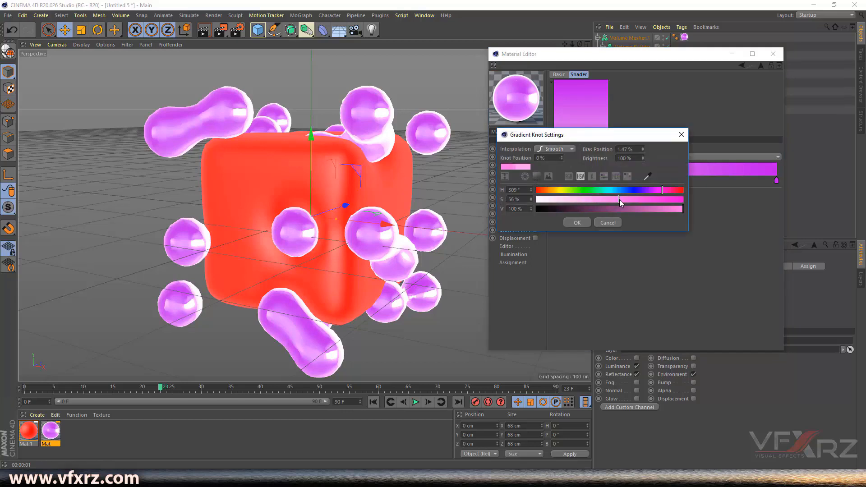
drag(618, 199, 635, 199)
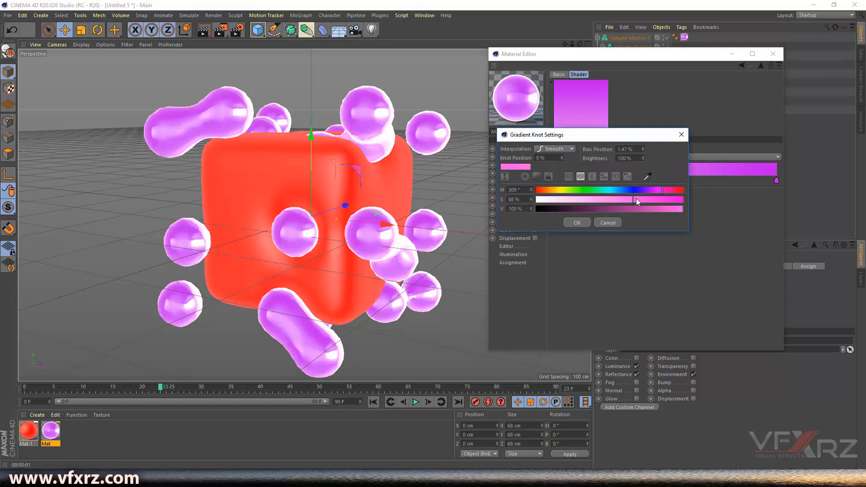
click(576, 222)
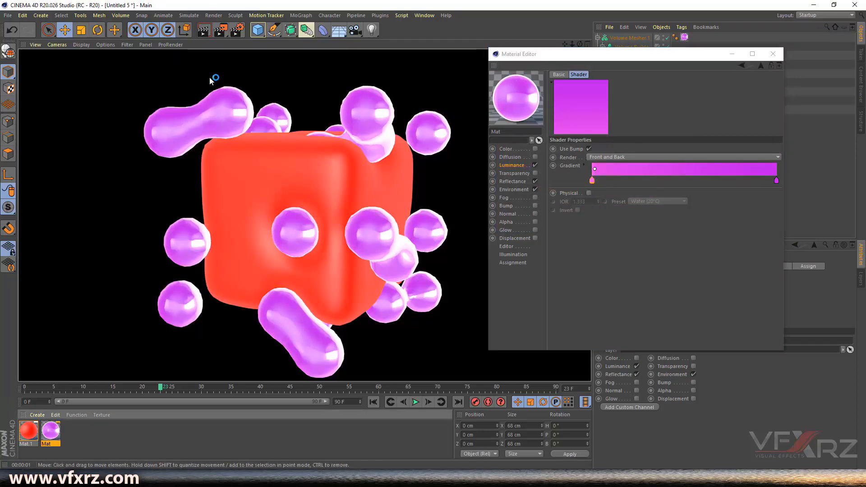
mouse_move(451, 15)
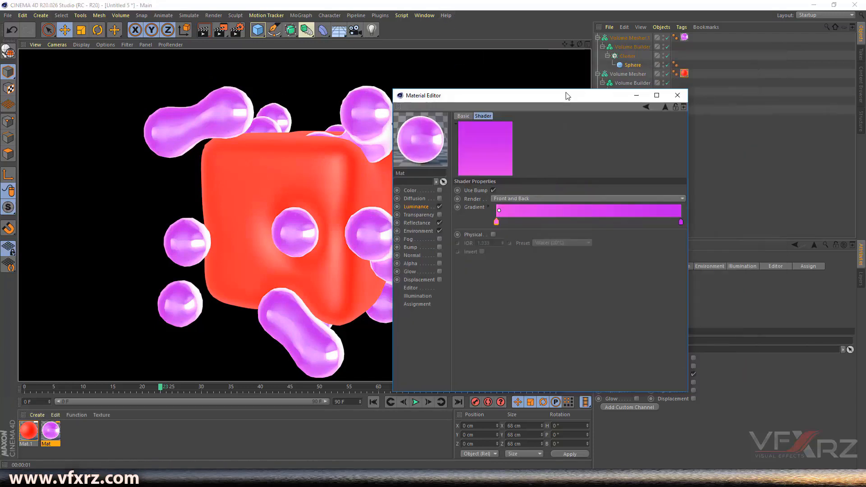
Select the cloner's Sphere and increase its radius.
click(631, 64)
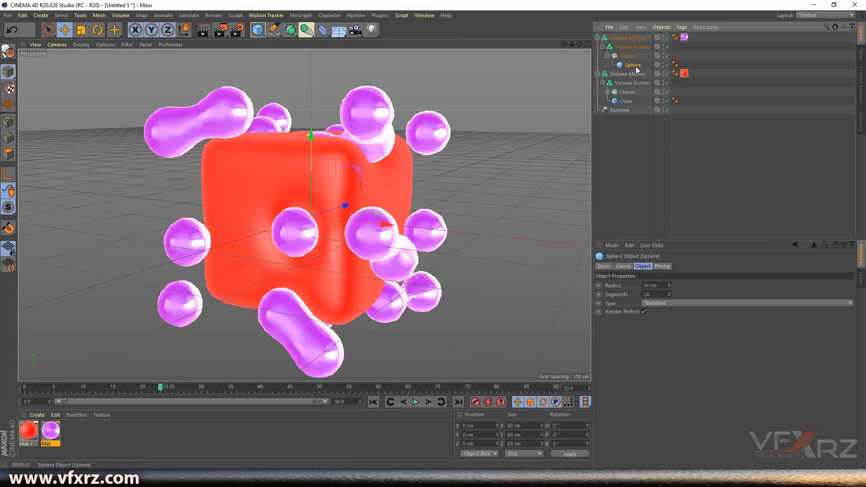
mouse_move(633, 65)
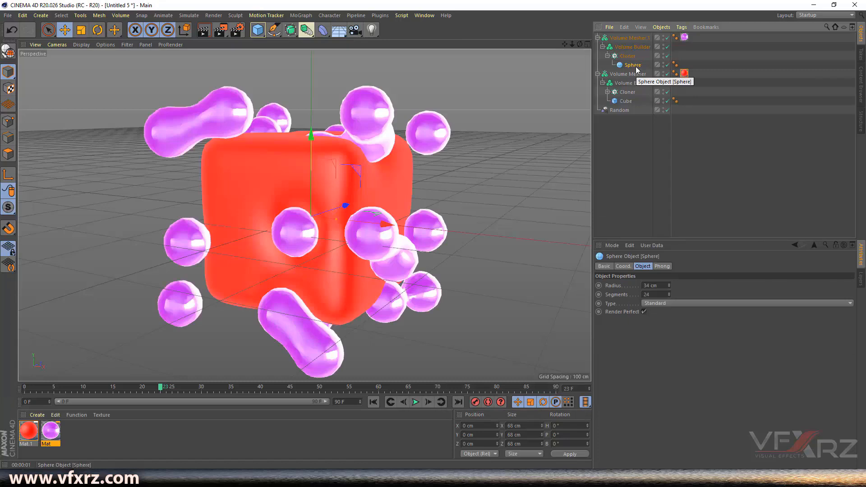
click(632, 46)
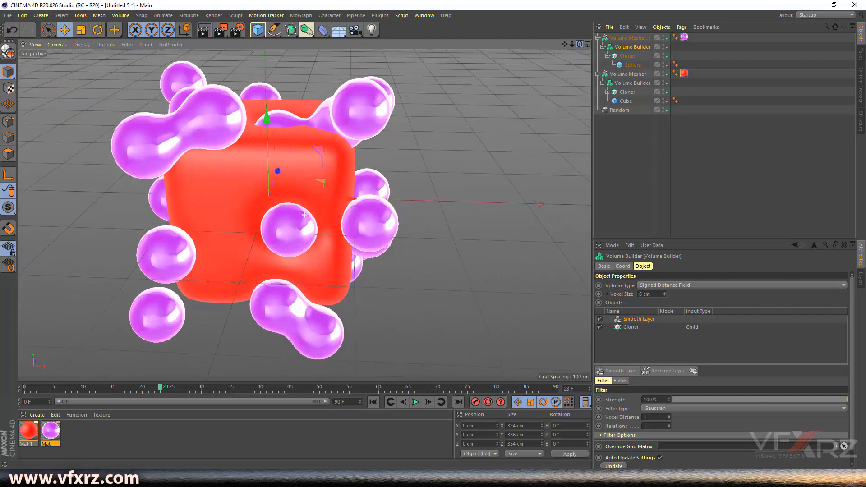
Play back and scrub the timeline to review the blob animation.
click(415, 401)
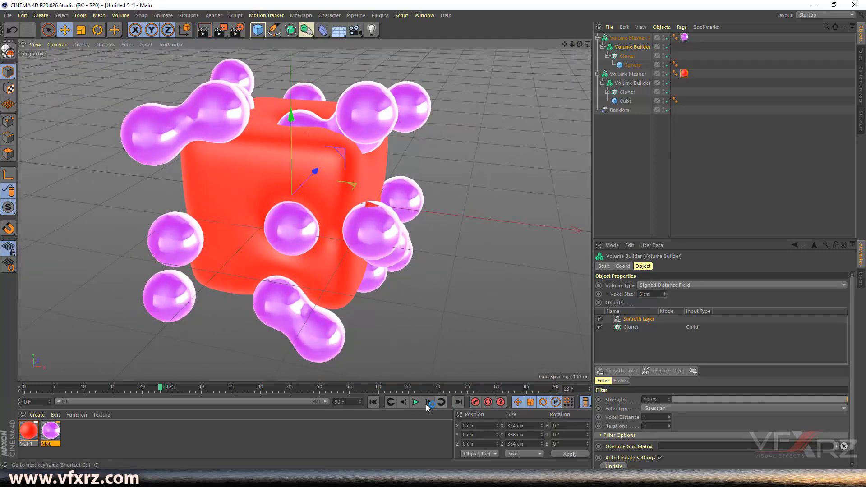
click(415, 402)
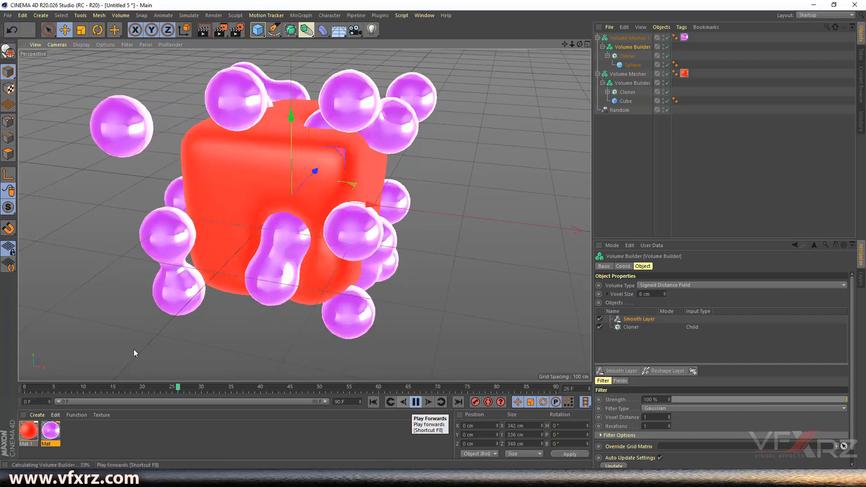
click(415, 401)
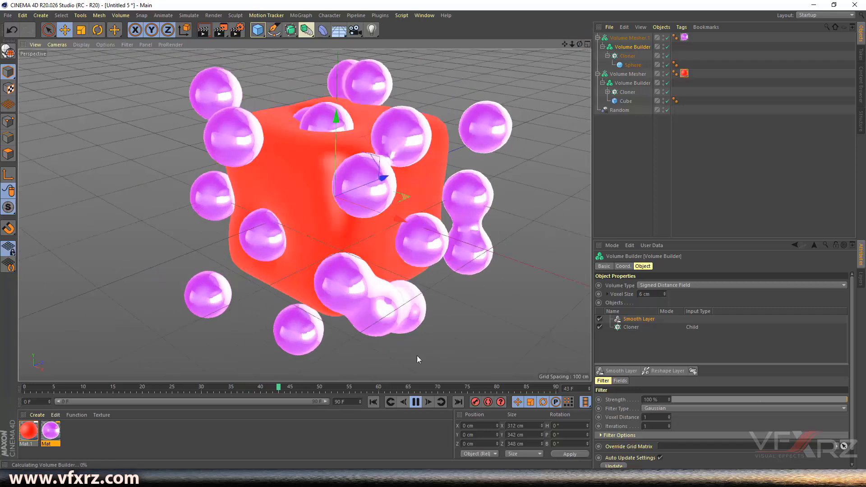
click(415, 402)
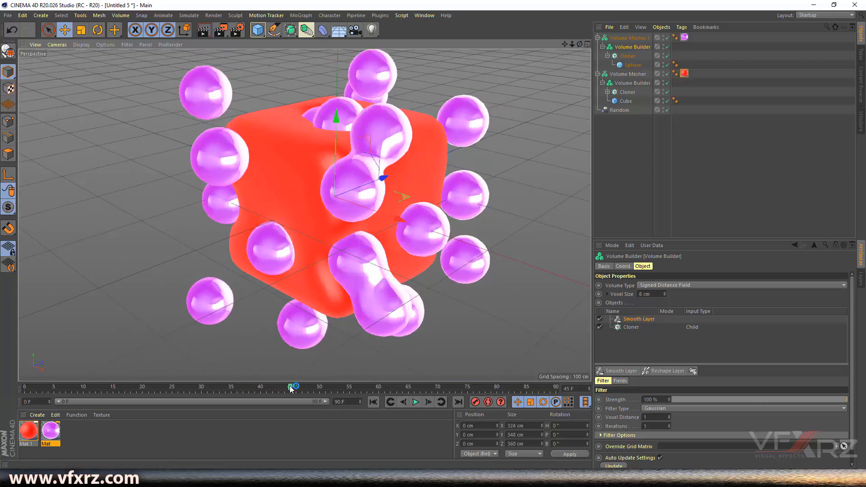
drag(294, 386, 53, 386)
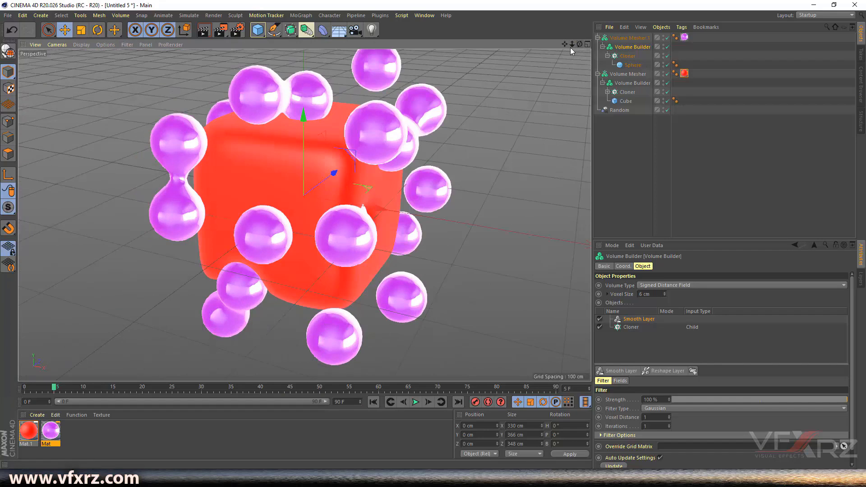
drag(55, 387, 265, 387)
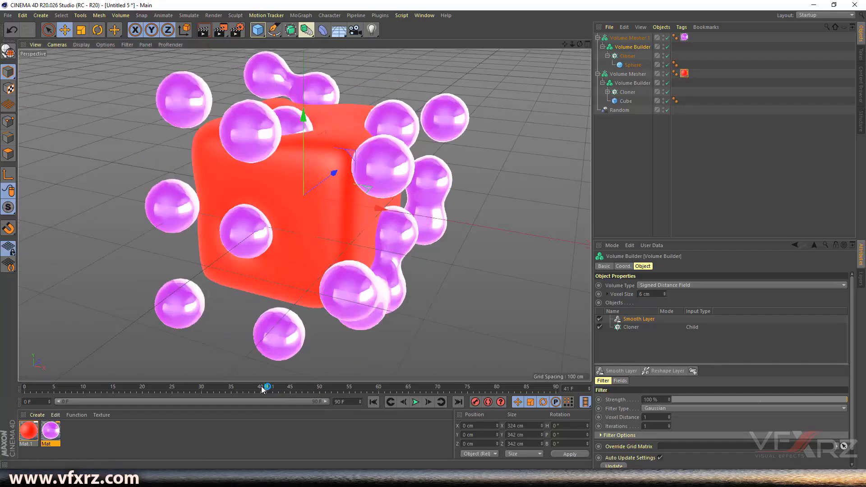
drag(265, 386, 305, 386)
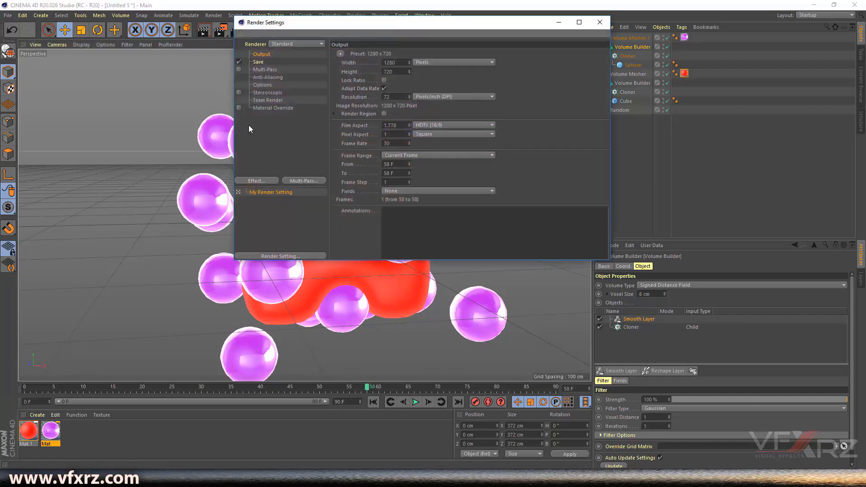
Add Ambient Occlusion and Global Illumination effects, then render the active view.
click(255, 181)
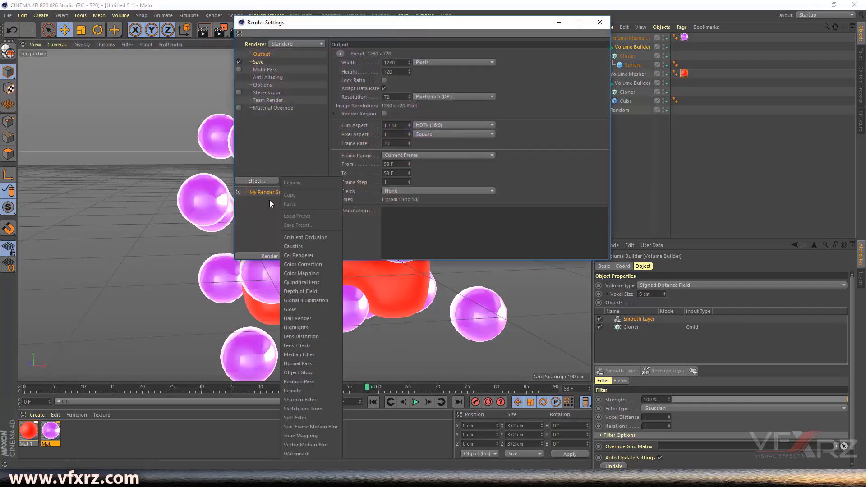
click(302, 237)
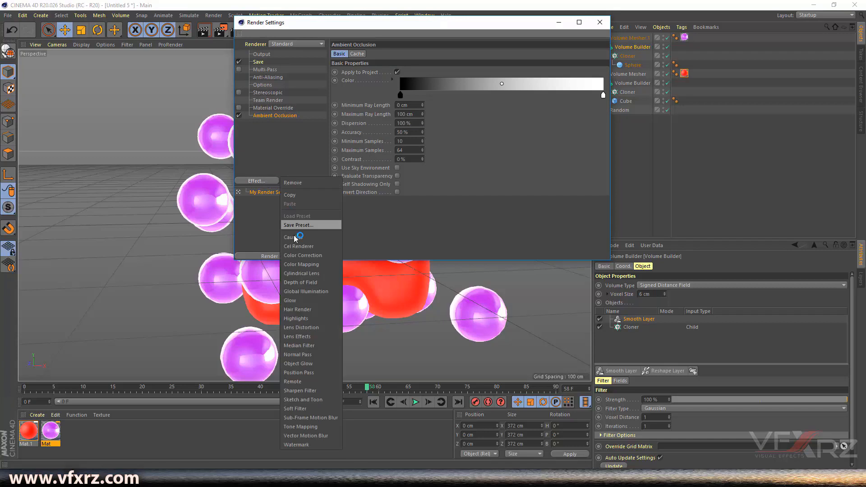
click(305, 291)
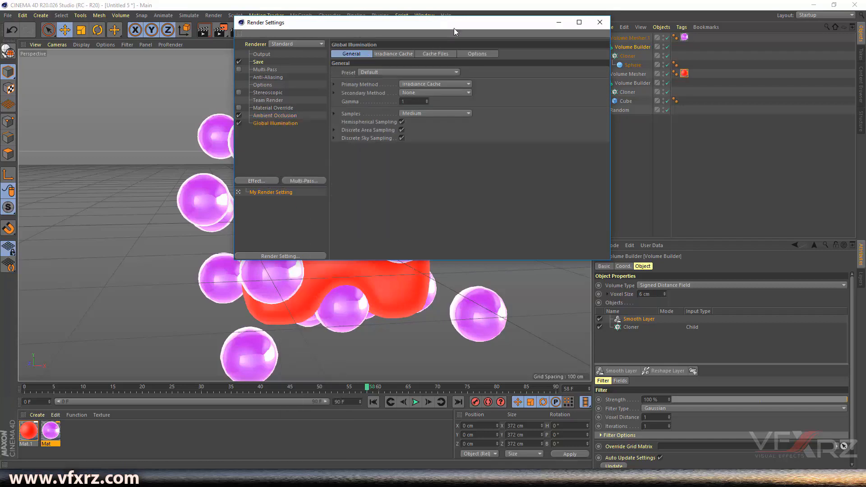
click(599, 22)
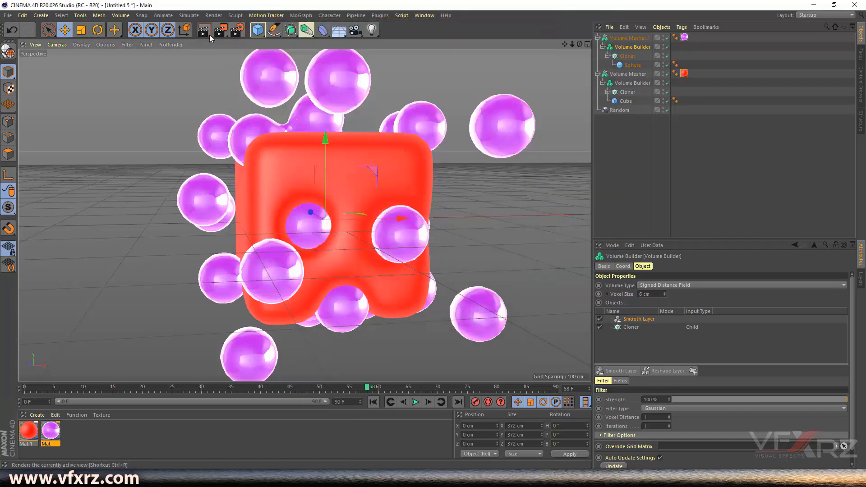
click(203, 30)
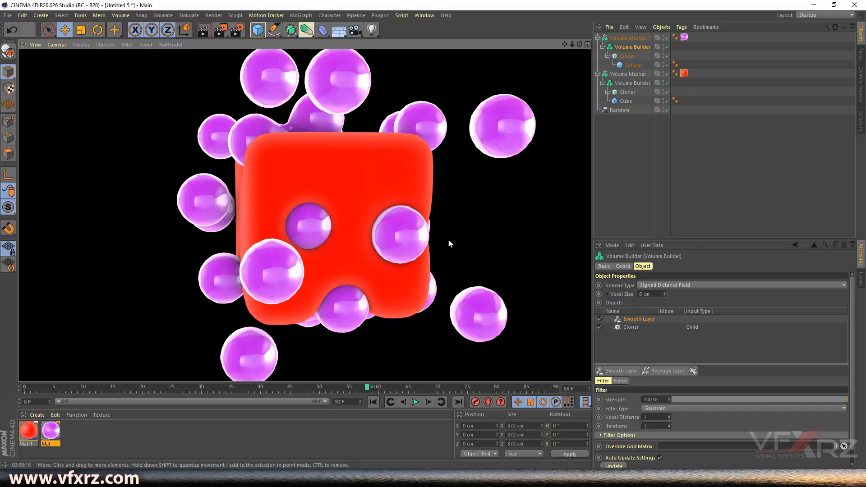
mouse_move(577, 65)
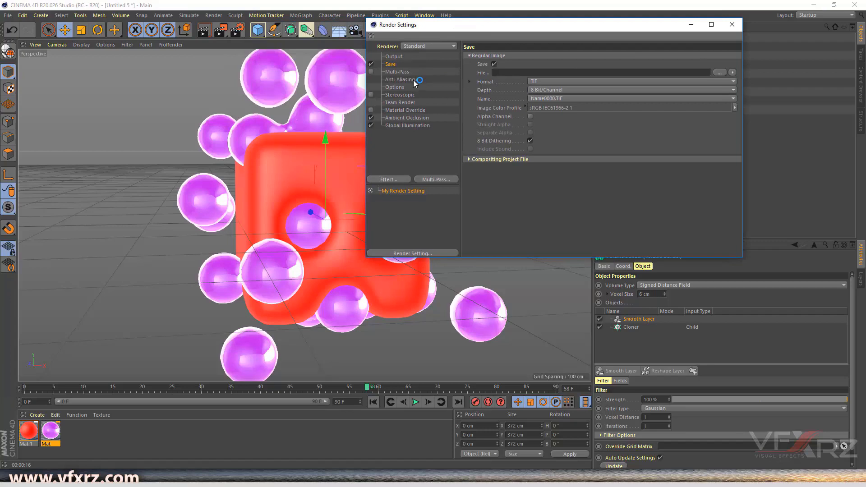
Render the animation to r1.gif and view it full screen in Photos.
click(393, 56)
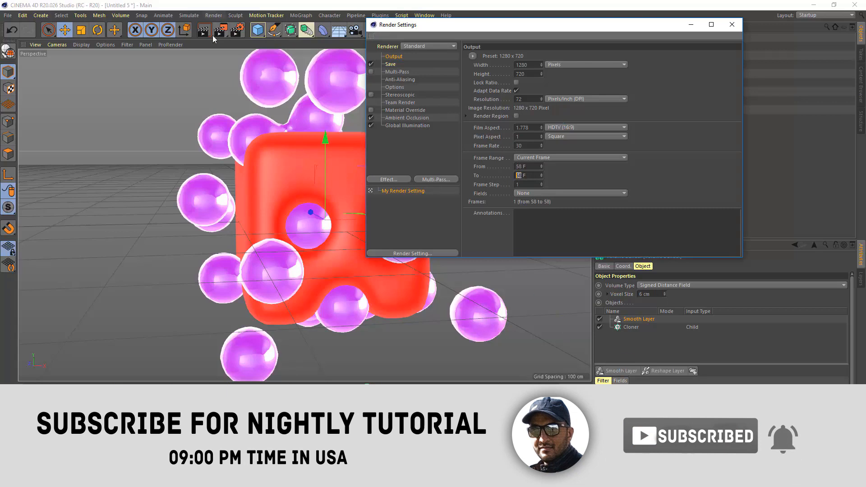
mouse_move(219, 30)
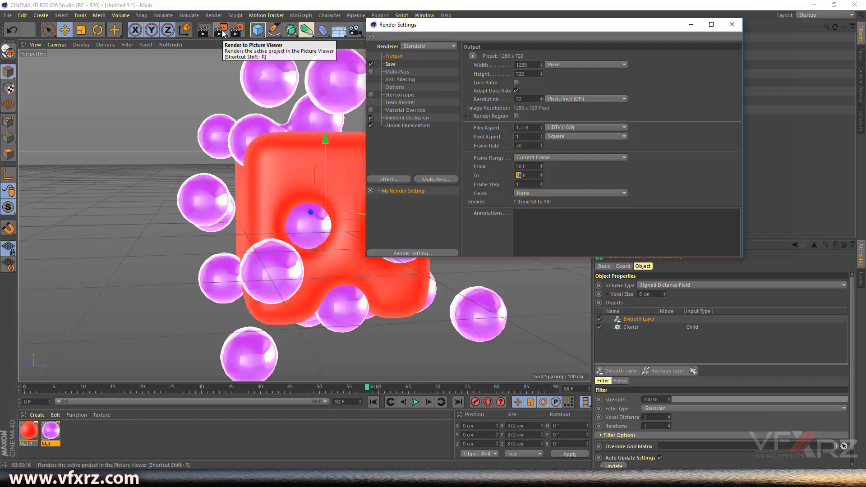
click(731, 24)
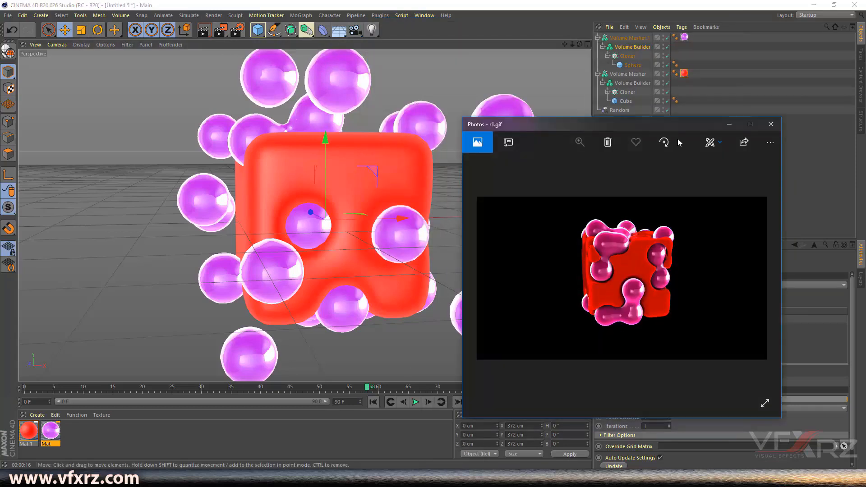
click(749, 123)
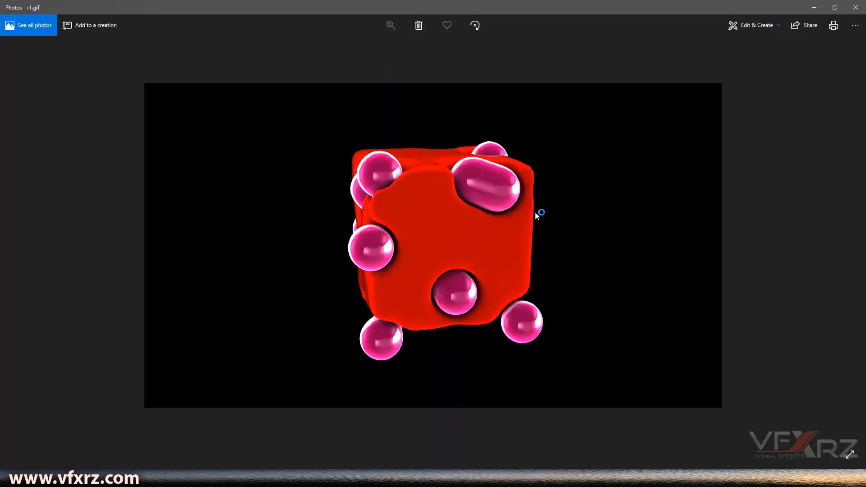